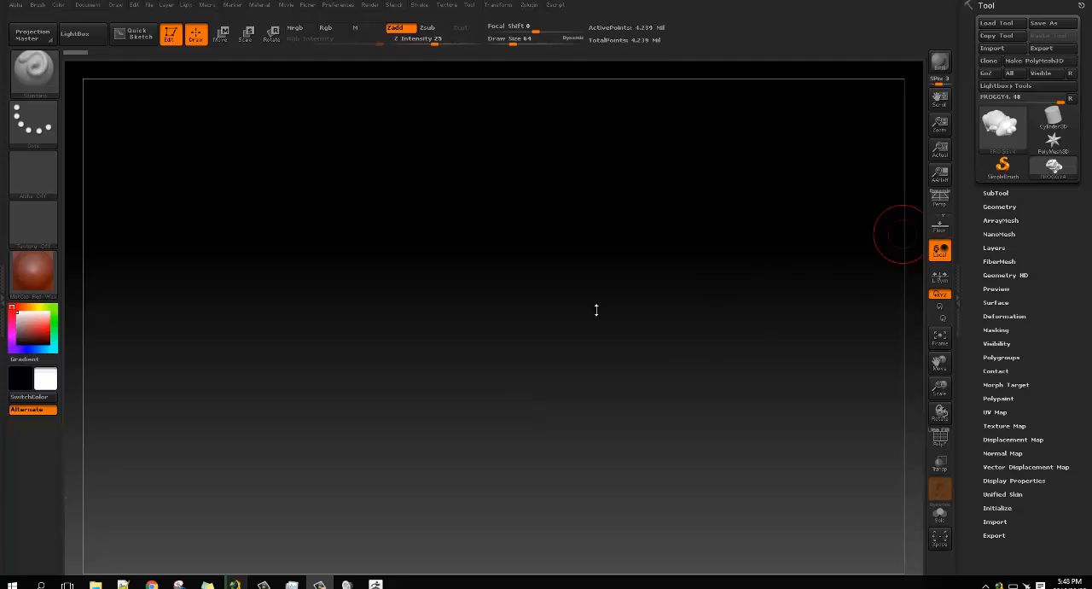
pyautogui.moveTo(482, 302)
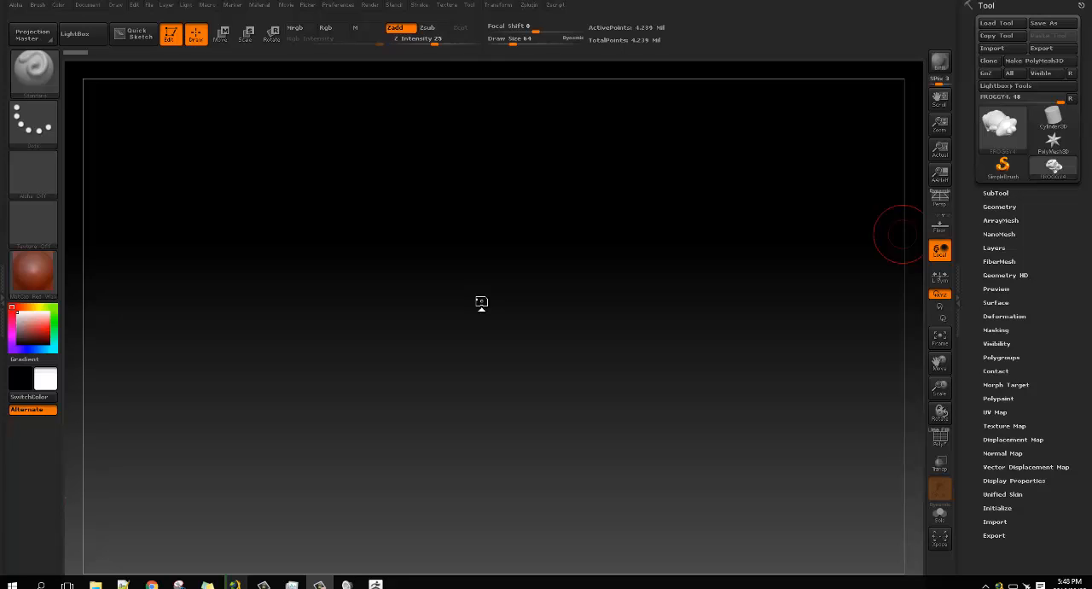
pyautogui.moveTo(462, 307)
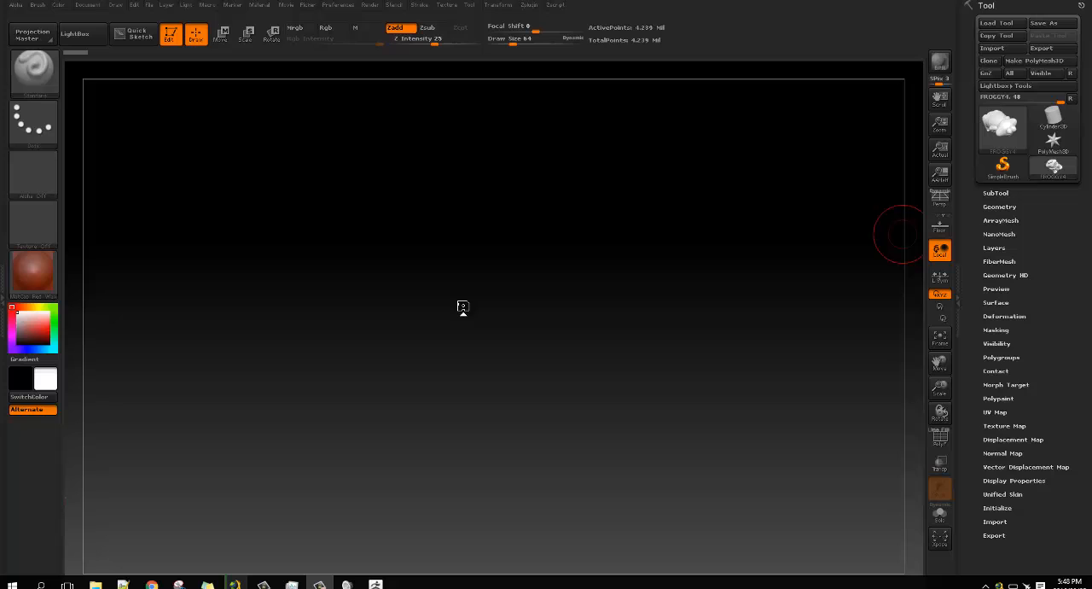
pyautogui.moveTo(195, 321)
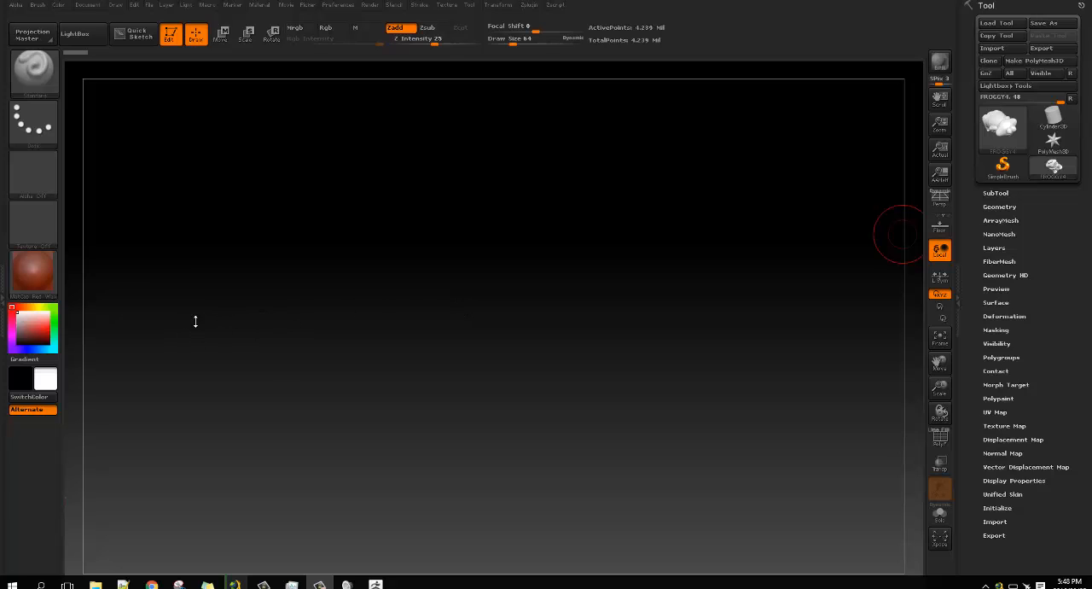
pyautogui.moveTo(126, 372)
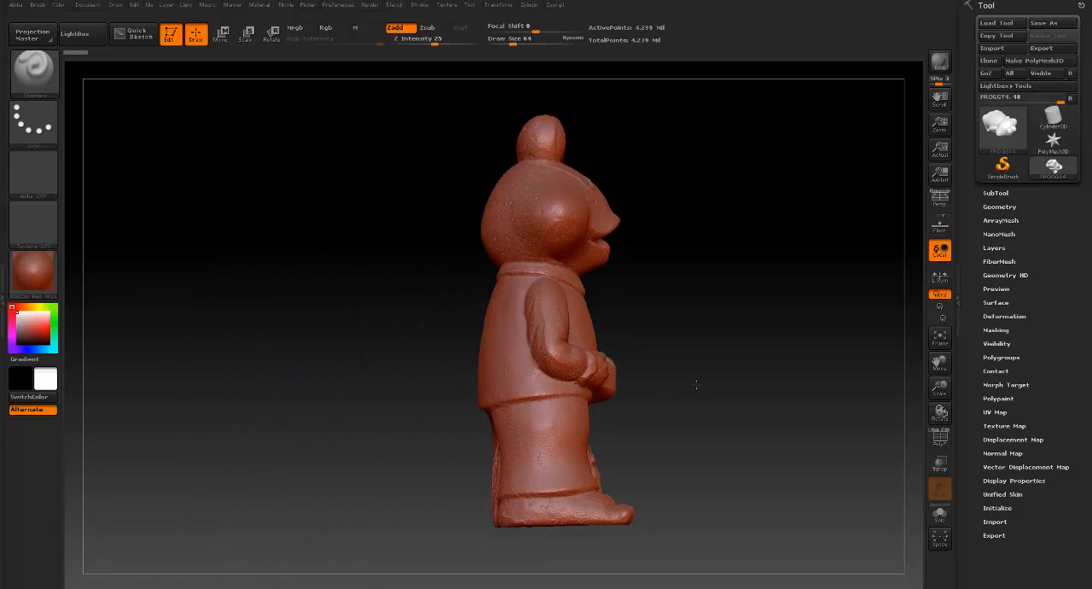
# Rotate the frog statue on the canvas until it faces straight to the front.
pyautogui.moveTo(697, 386); pyautogui.dragTo(626, 387)
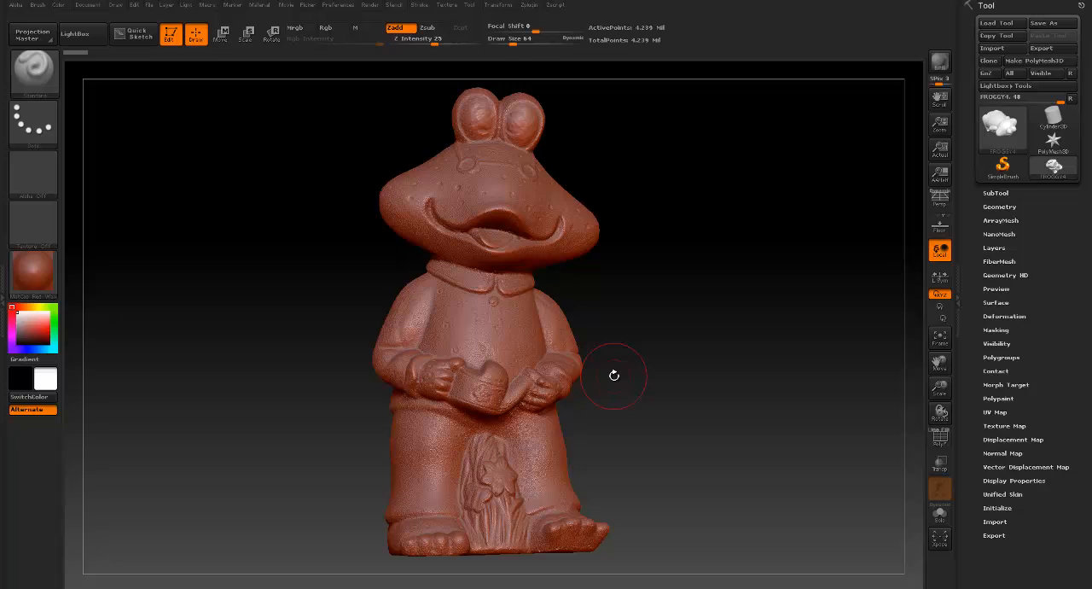
pyautogui.moveTo(897, 225)
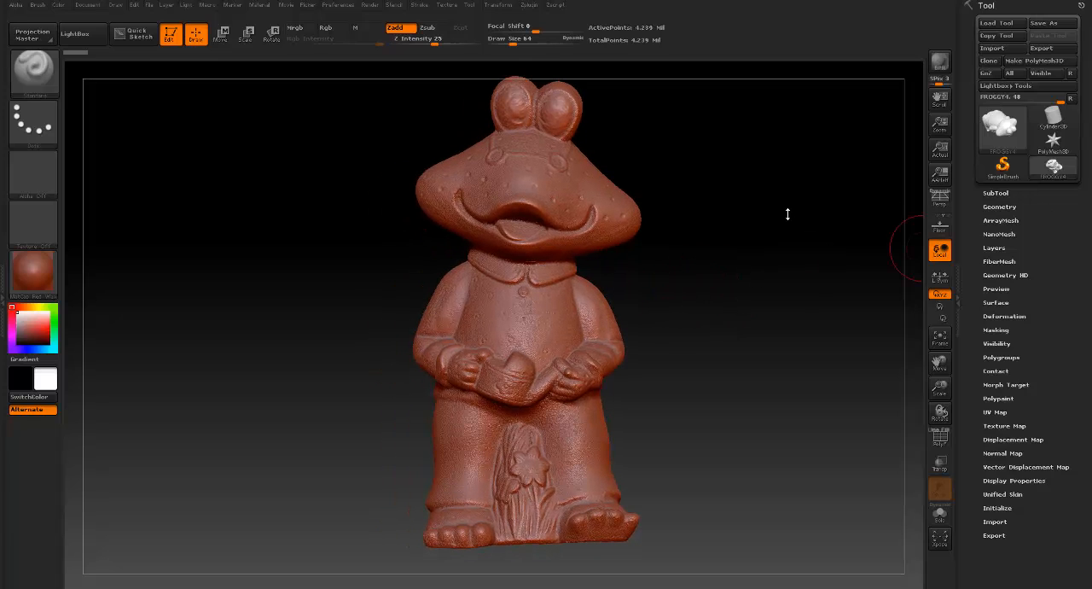
pyautogui.moveTo(789, 214); pyautogui.dragTo(704, 283)
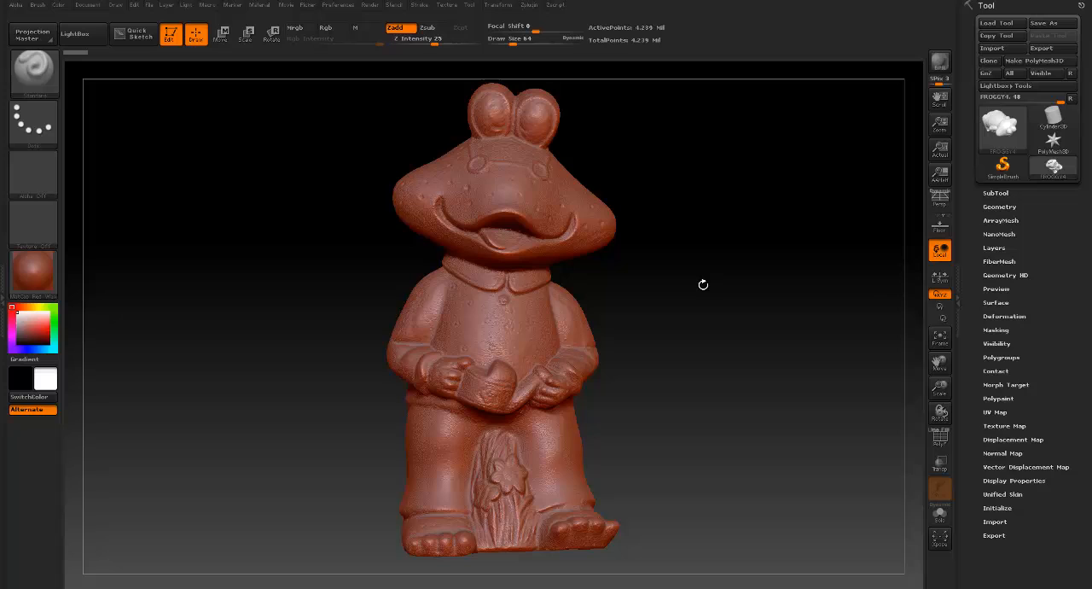
# Expand the Geometry subpalette to show the statue's subdivision settings.
pyautogui.click(997, 193)
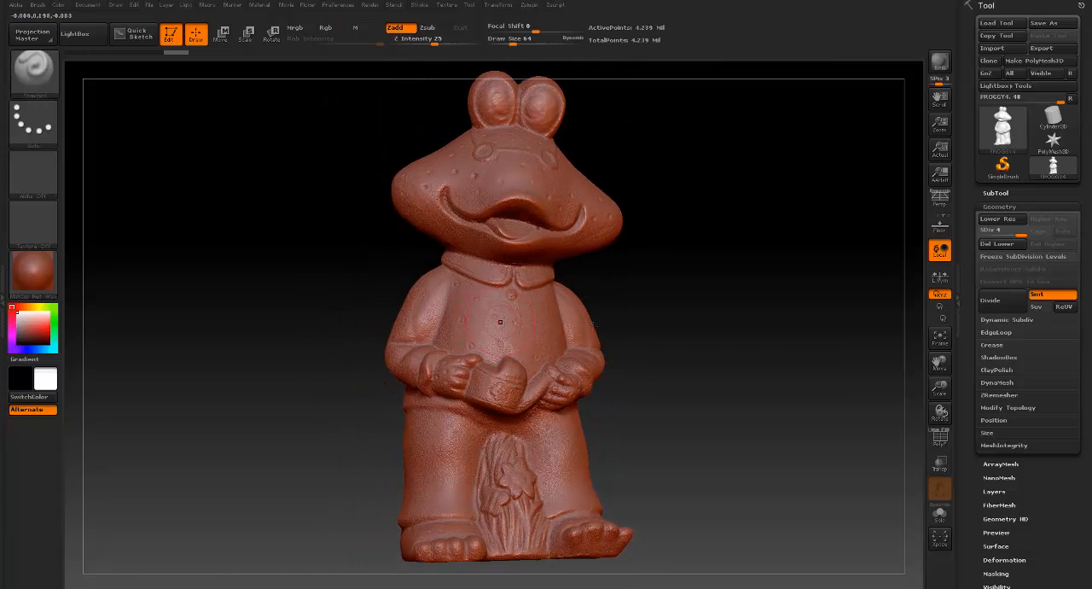
pyautogui.moveTo(856, 311)
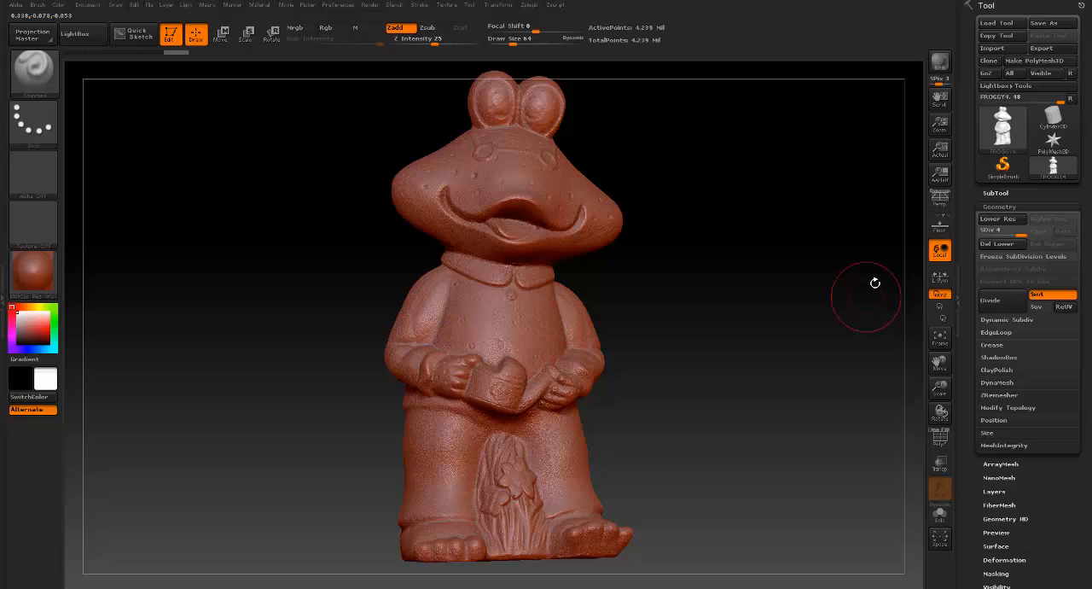
pyautogui.moveTo(869, 282)
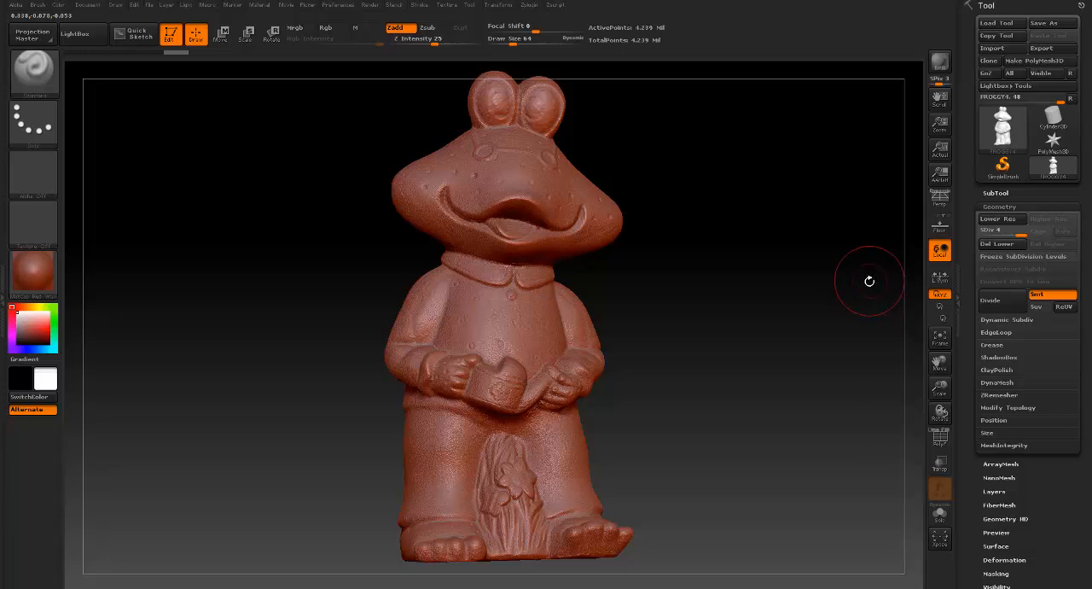
pyautogui.moveTo(701, 295)
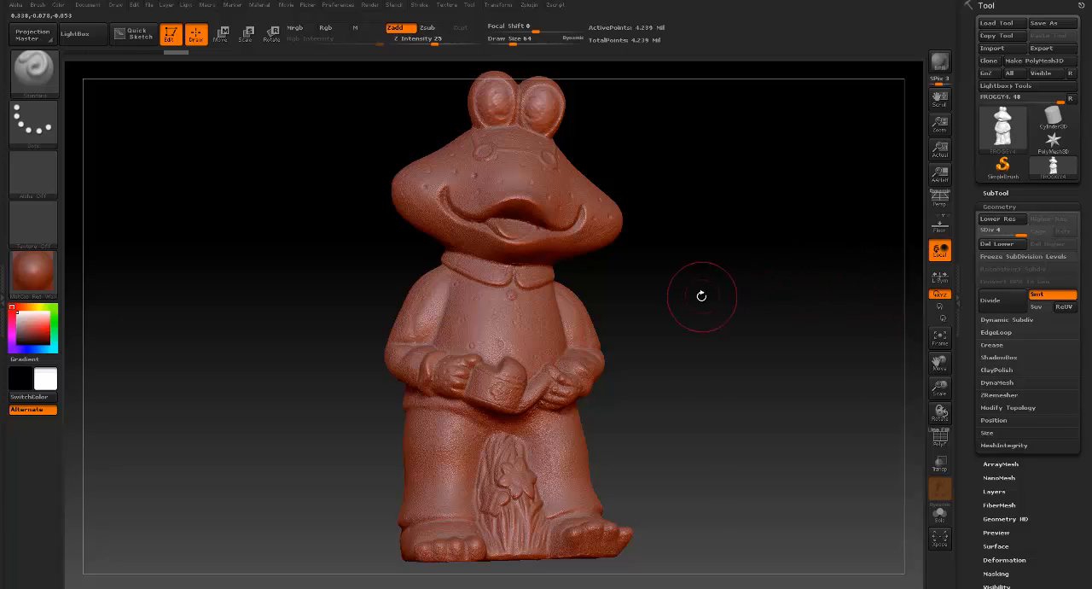
pyautogui.moveTo(699, 297)
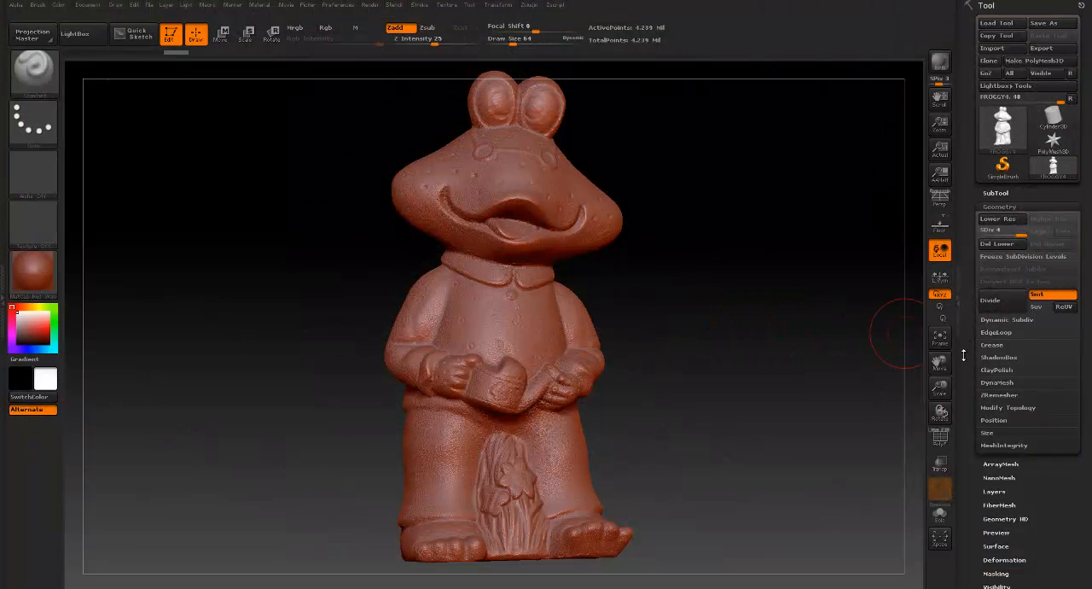
# Expand the Normal Map subpalette with Tangent off for a world-space map.
pyautogui.scroll(-3)
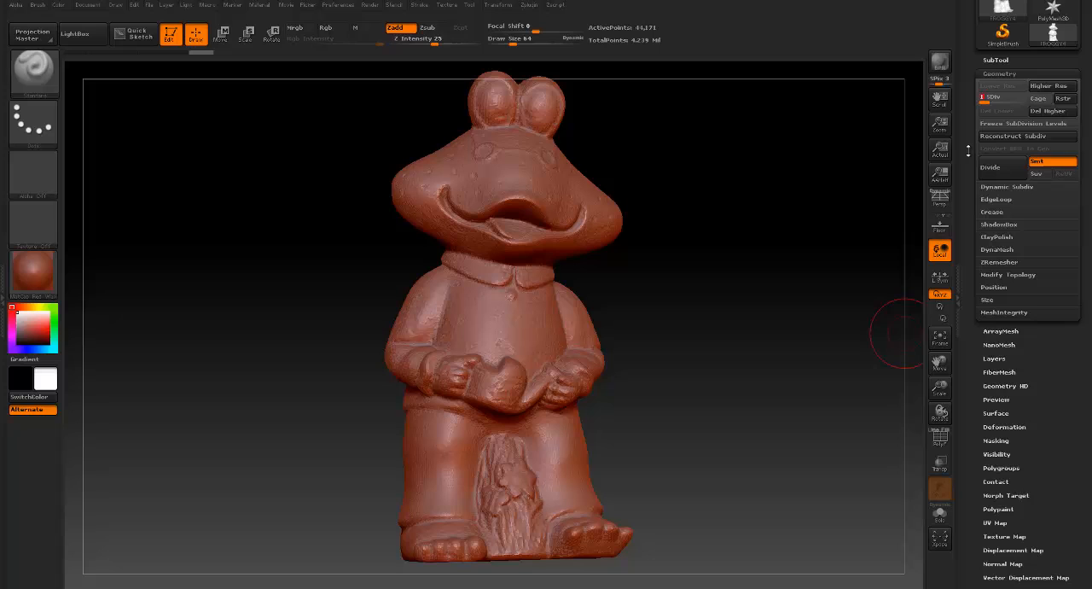
pyautogui.moveTo(939, 281)
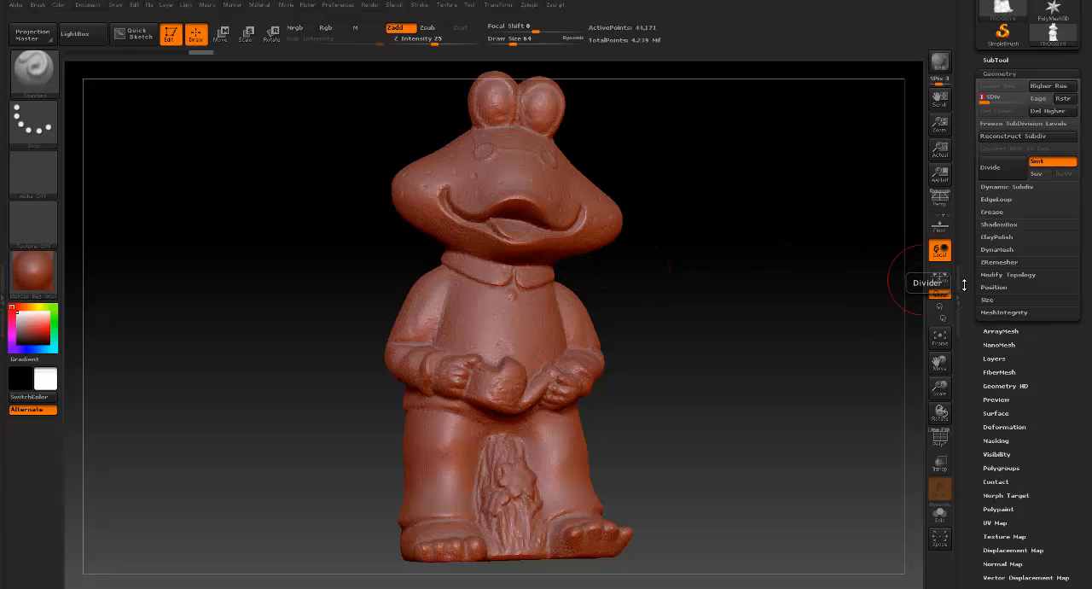
pyautogui.scroll(-3)
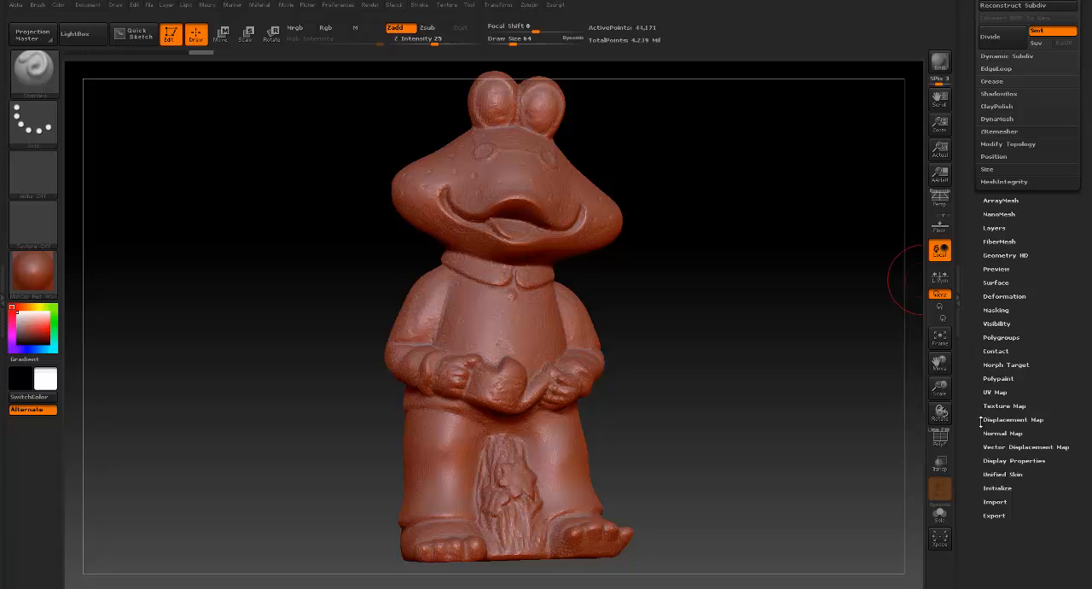
pyautogui.click(1004, 434)
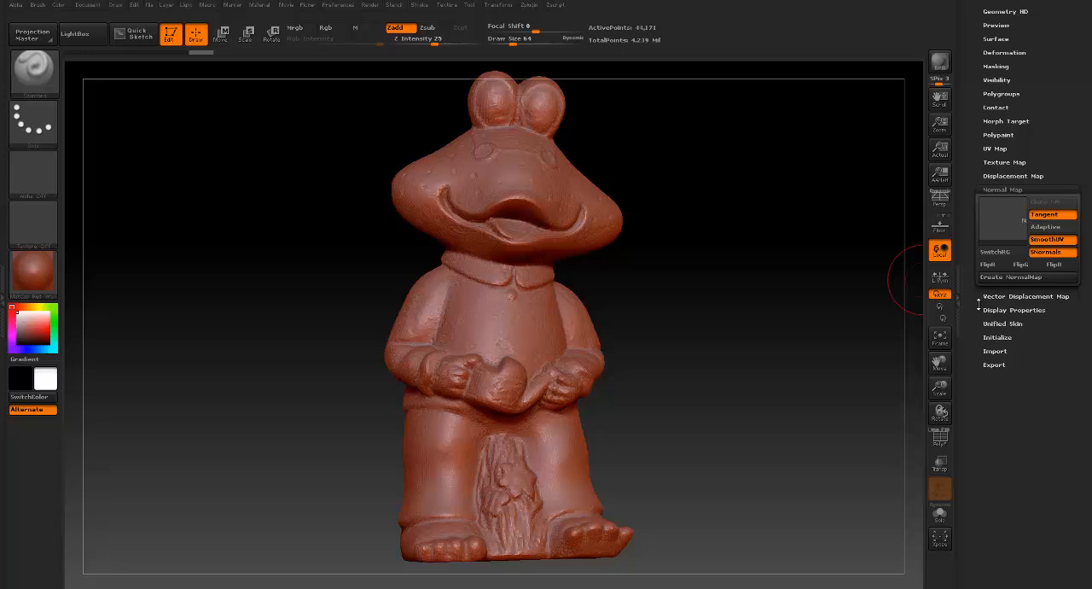
pyautogui.moveTo(1047, 227)
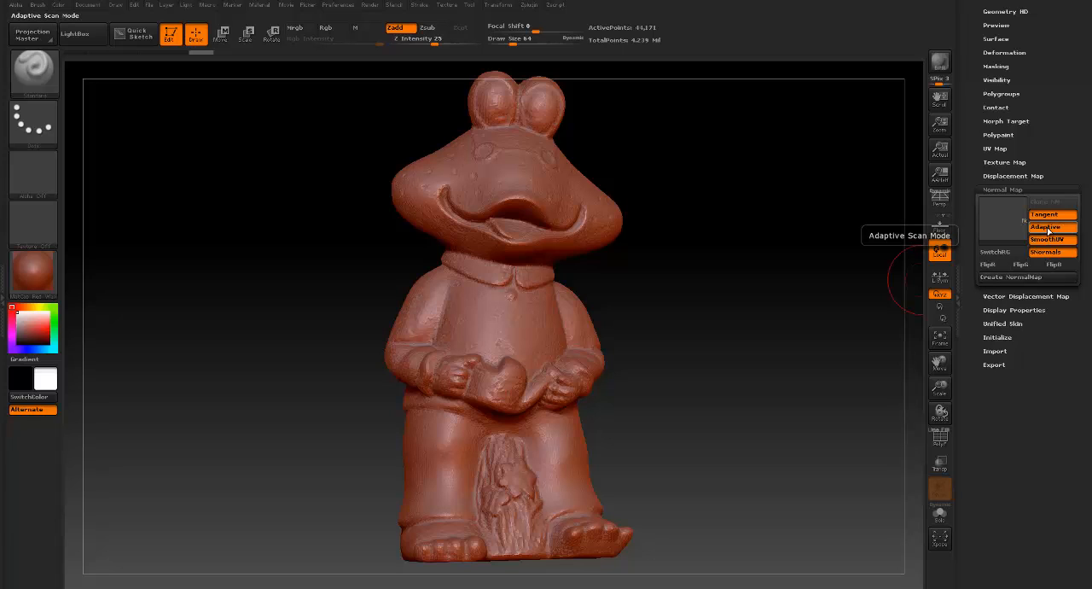
pyautogui.moveTo(1050, 213)
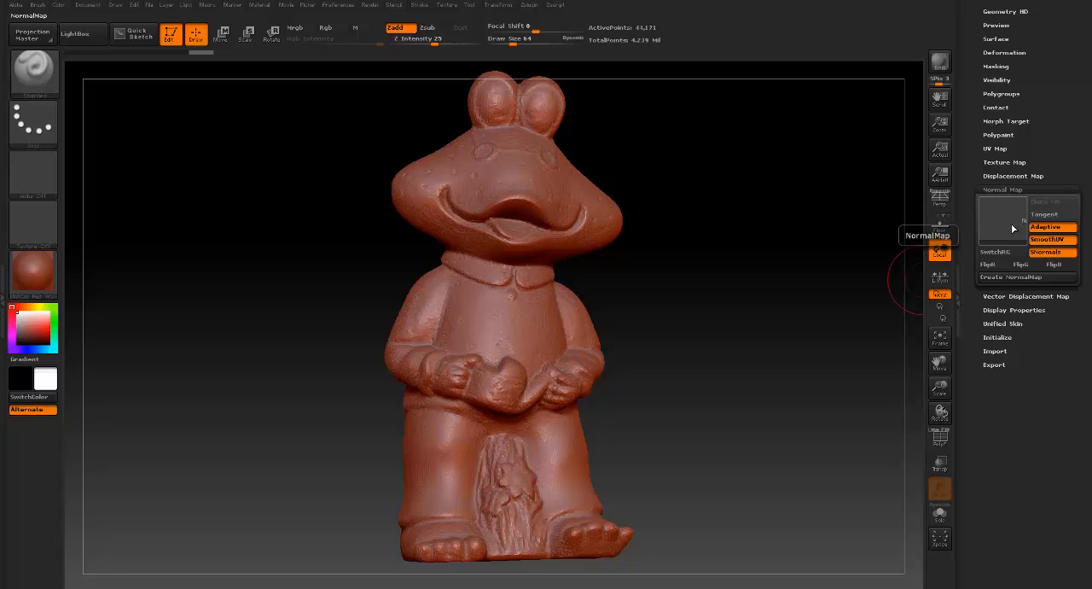
# Generate the statue's normal map and copy it into the Texture palette for export.
pyautogui.click(1014, 277)
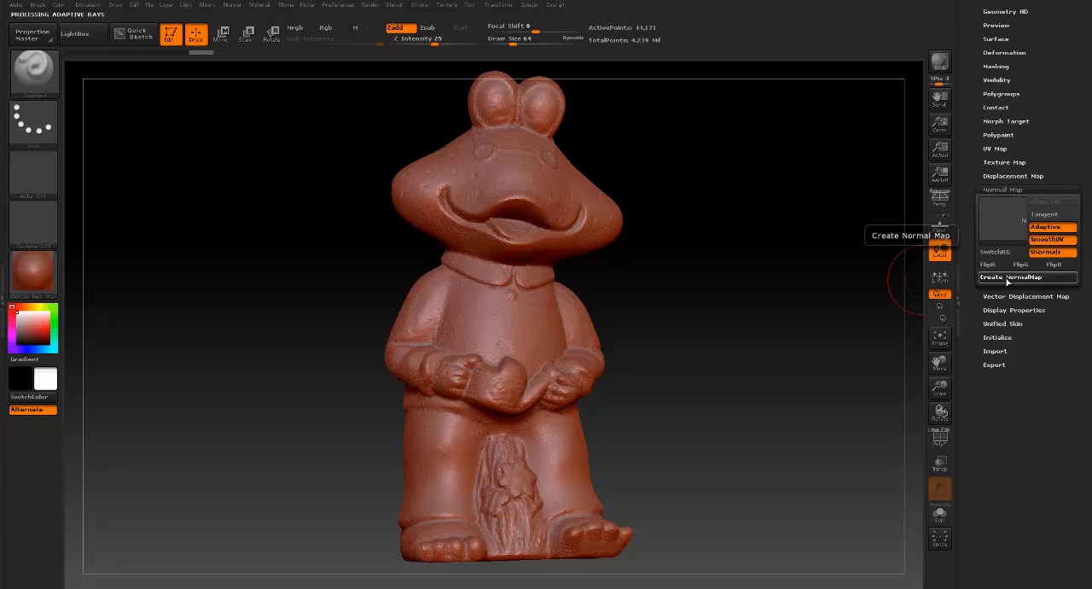
pyautogui.click(1012, 276)
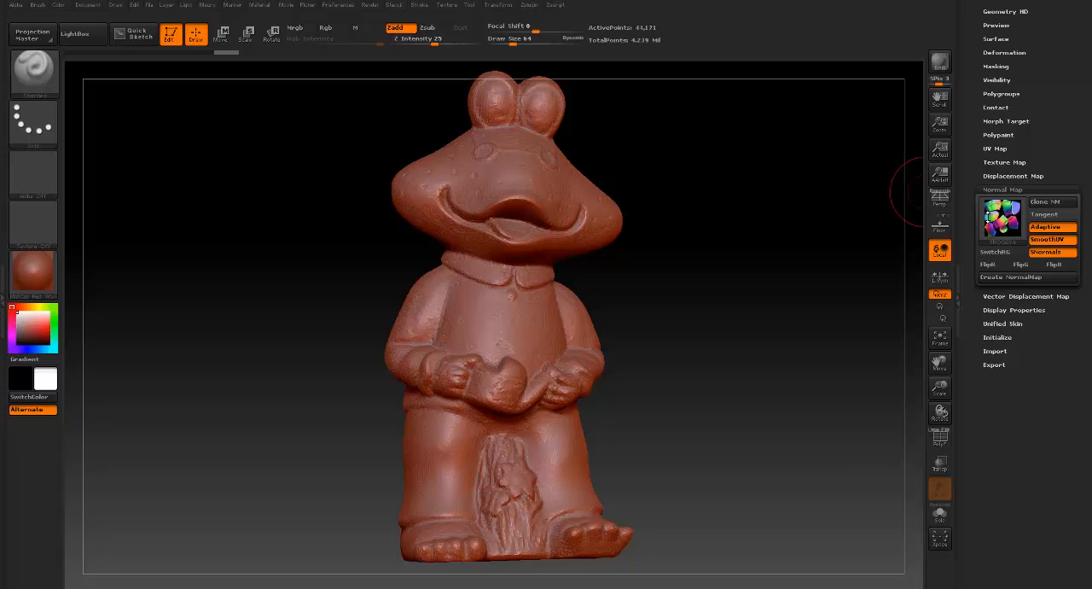
pyautogui.click(1001, 220)
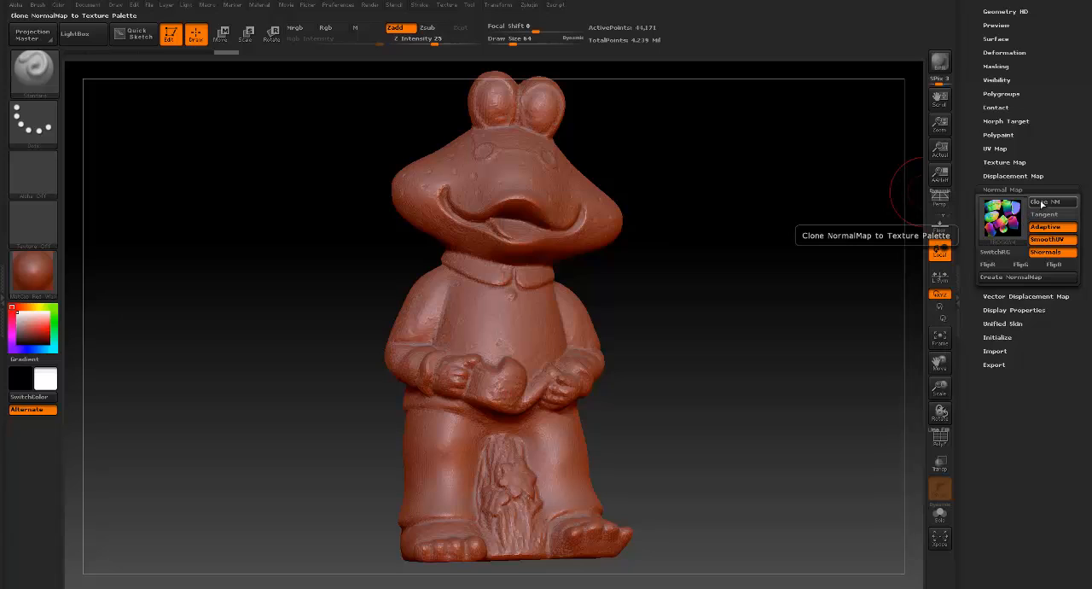
pyautogui.click(1045, 201)
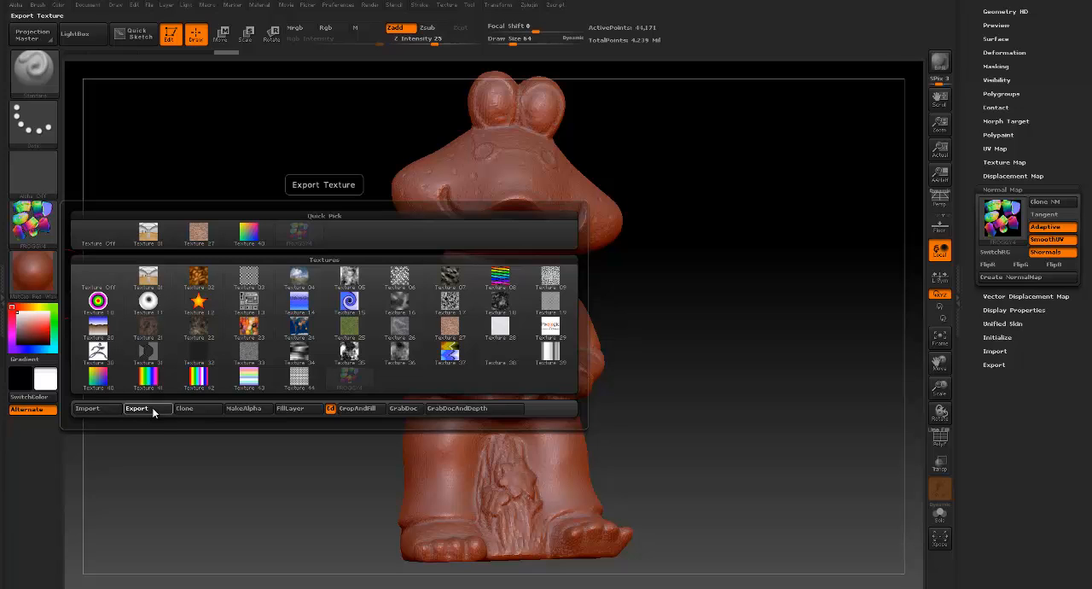
# Export the normal map texture as an image file into the FROGGY folder.
pyautogui.click(137, 408)
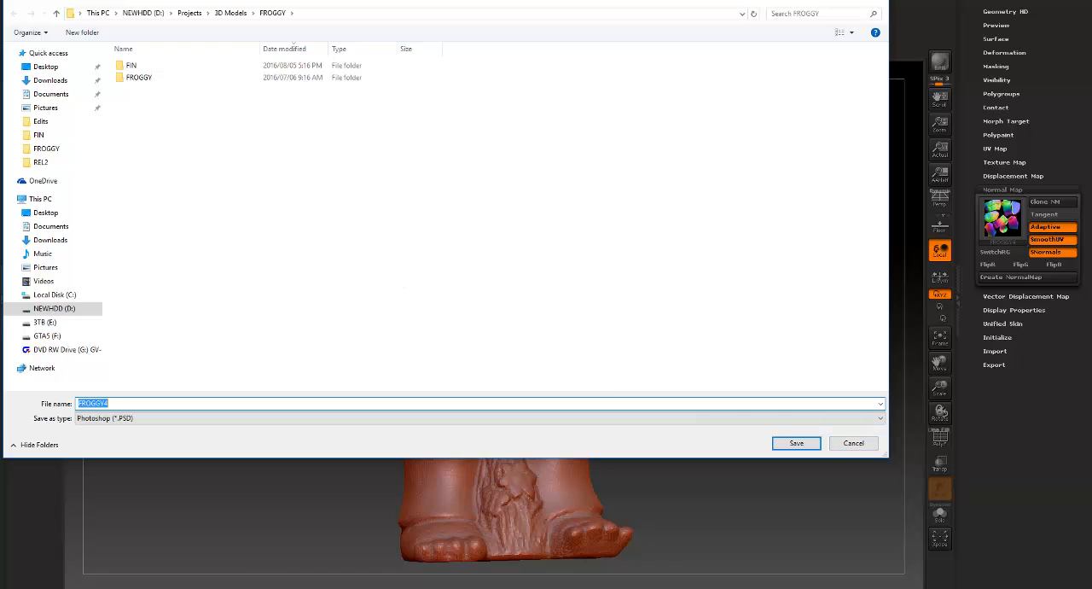
pyautogui.click(796, 444)
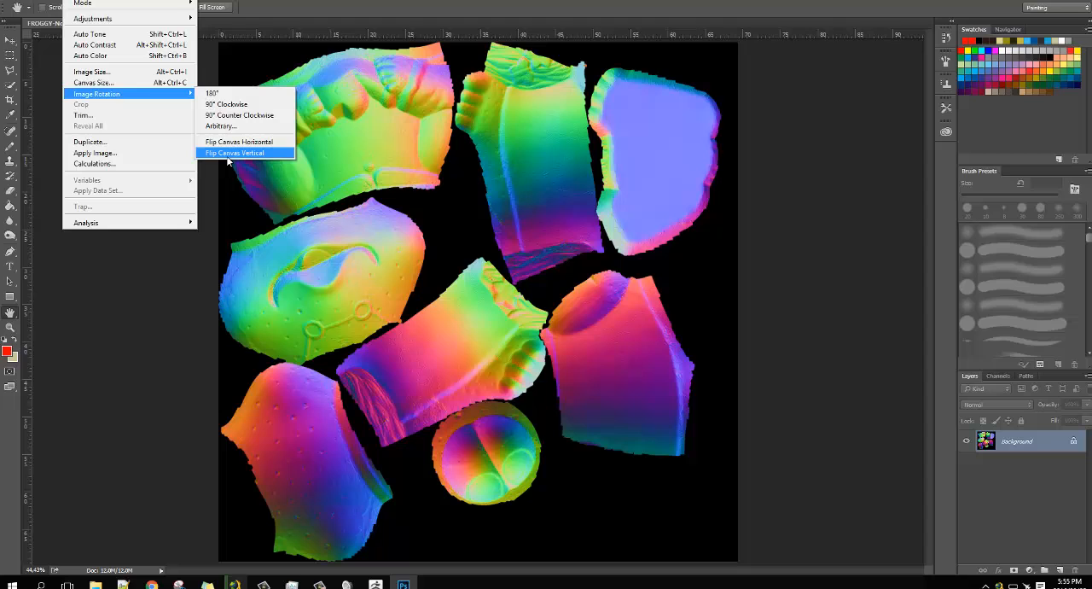
# Flip the normal map canvas vertically so it matches the texture layout.
pyautogui.click(235, 153)
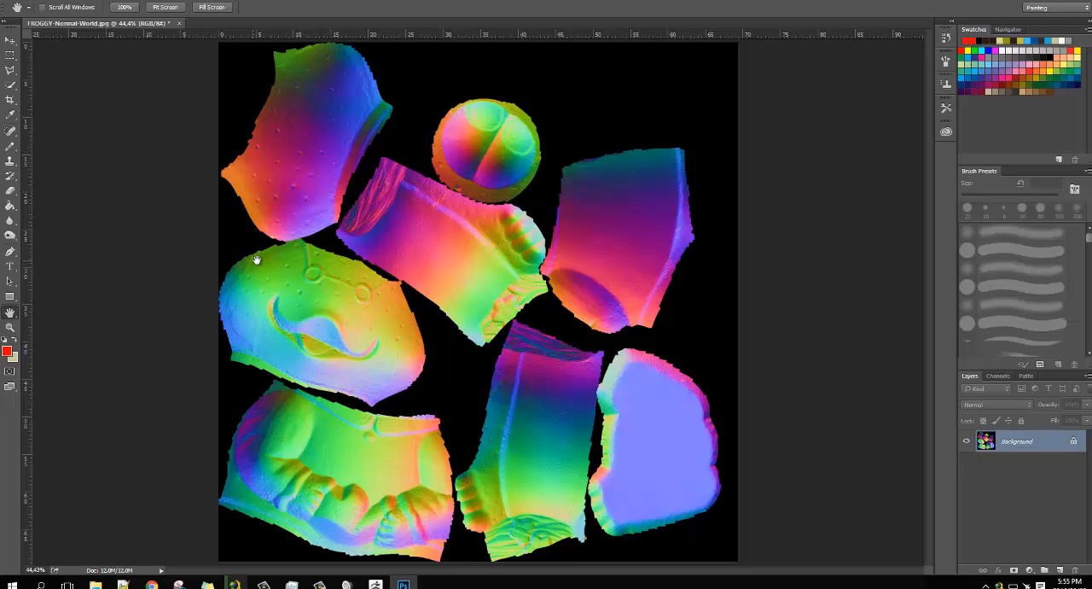
pyautogui.moveTo(688, 293)
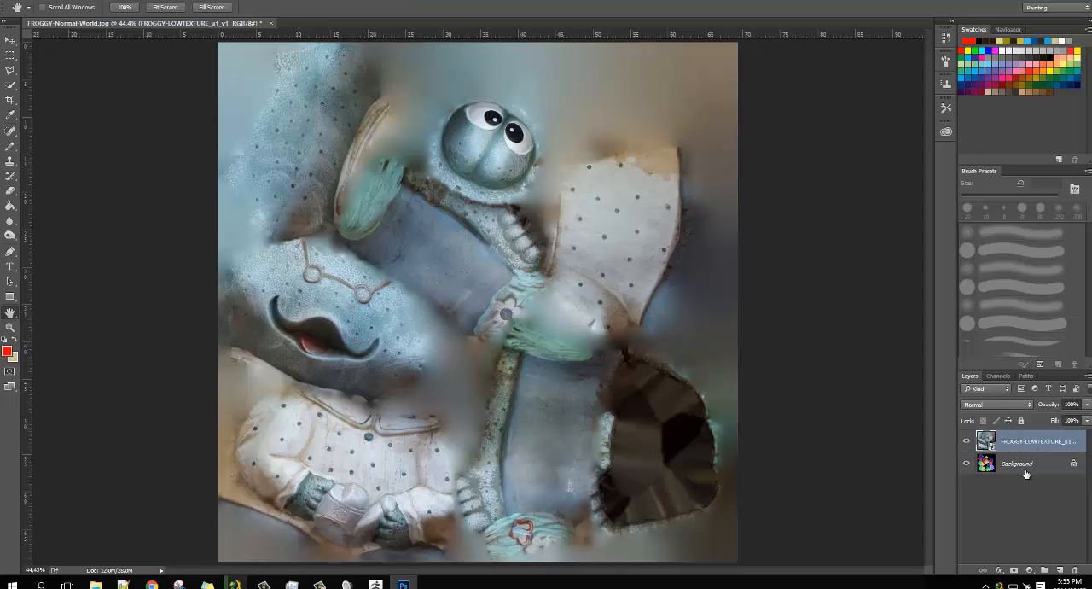
# Unlock the Background into Layer 0 and rasterize the placed frog texture layer.
pyautogui.doubleClick(1017, 465)
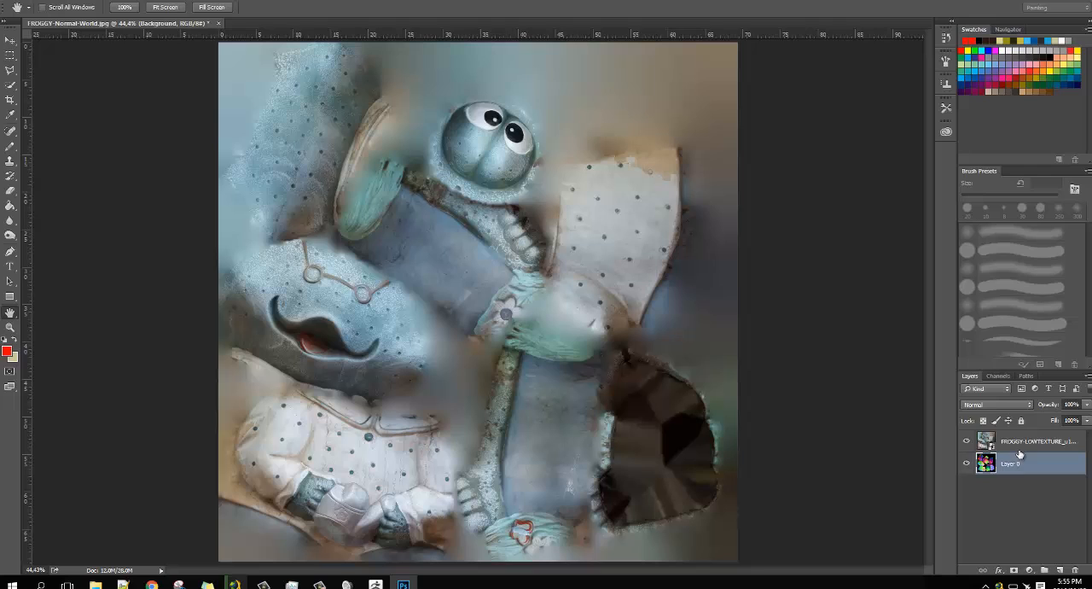
pyautogui.rightClick(1024, 441)
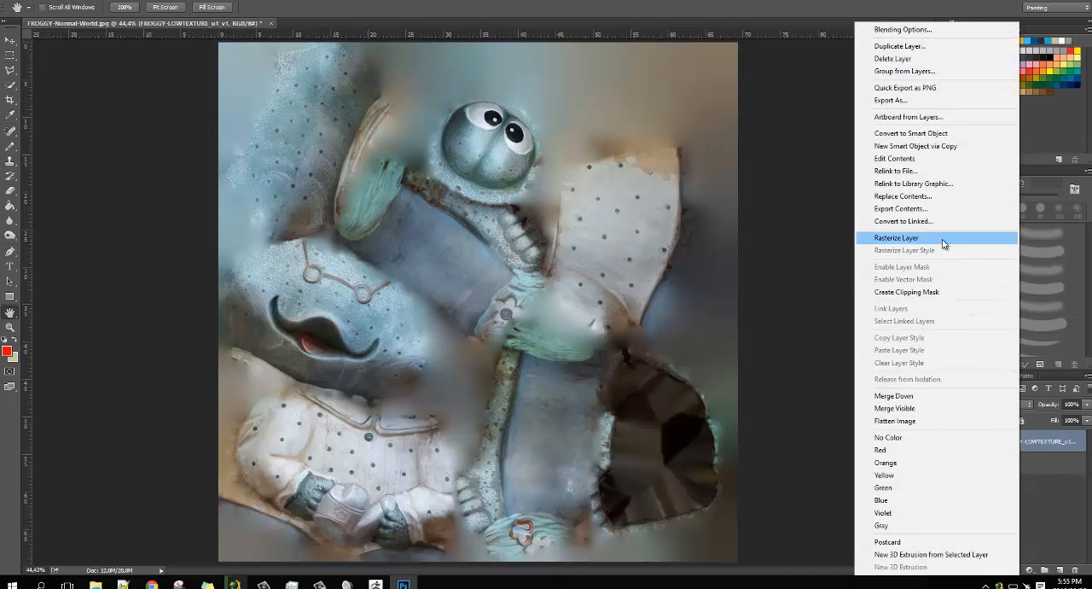
pyautogui.click(898, 238)
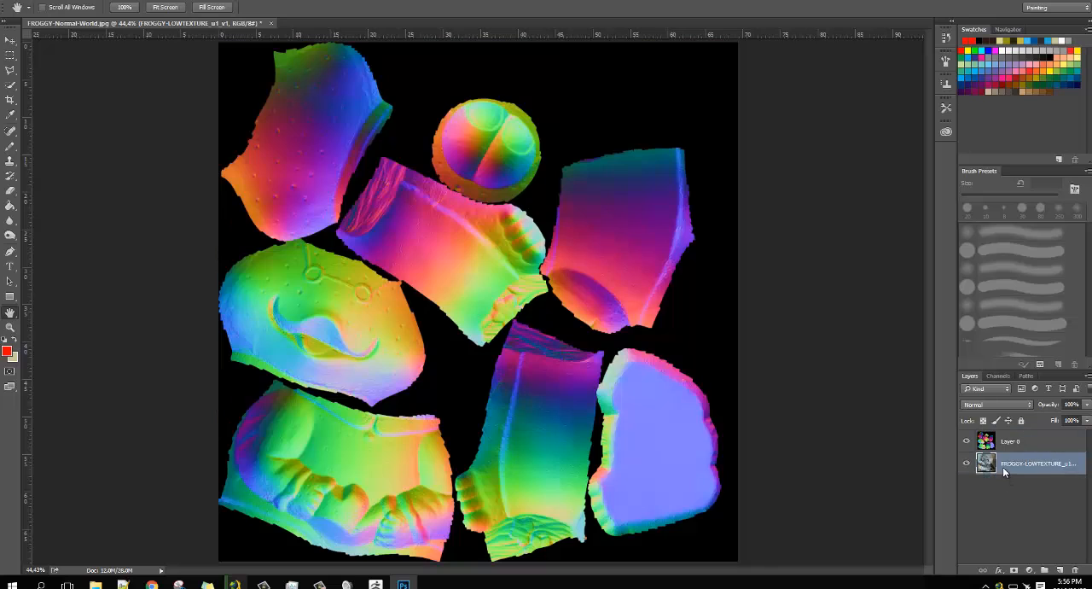
# Toggle the normal map layer's visibility to check it lines up with the texture.
pyautogui.click(968, 440)
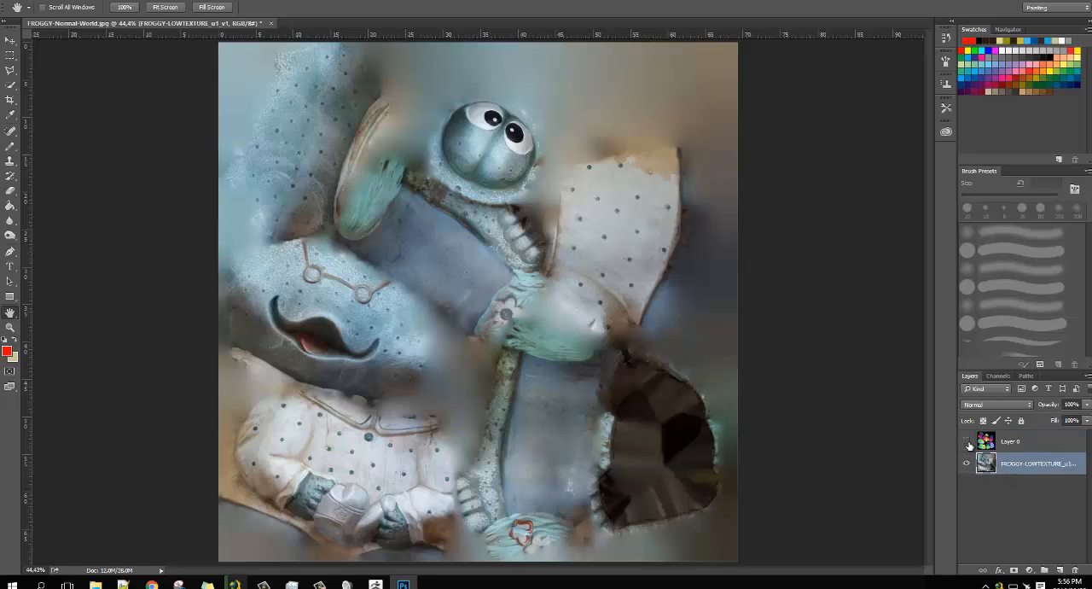
pyautogui.click(966, 440)
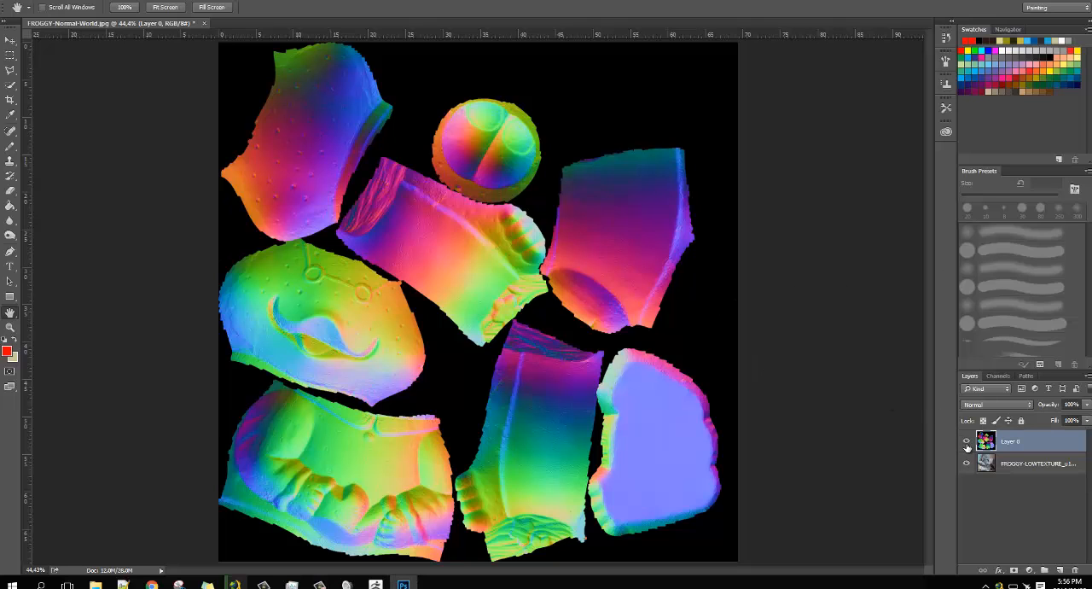
pyautogui.click(966, 448)
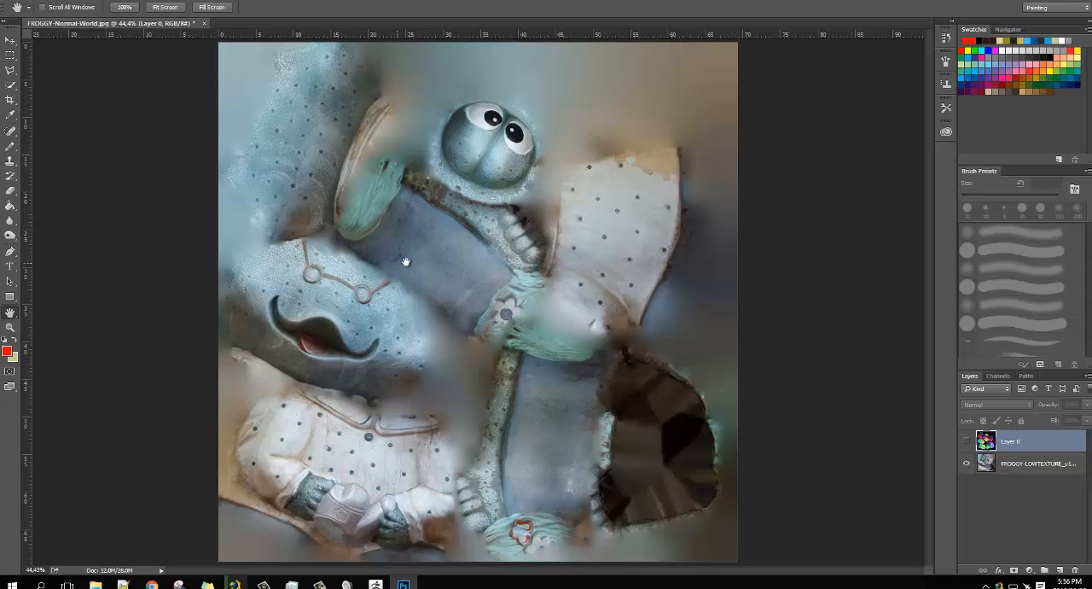
pyautogui.moveTo(406, 260)
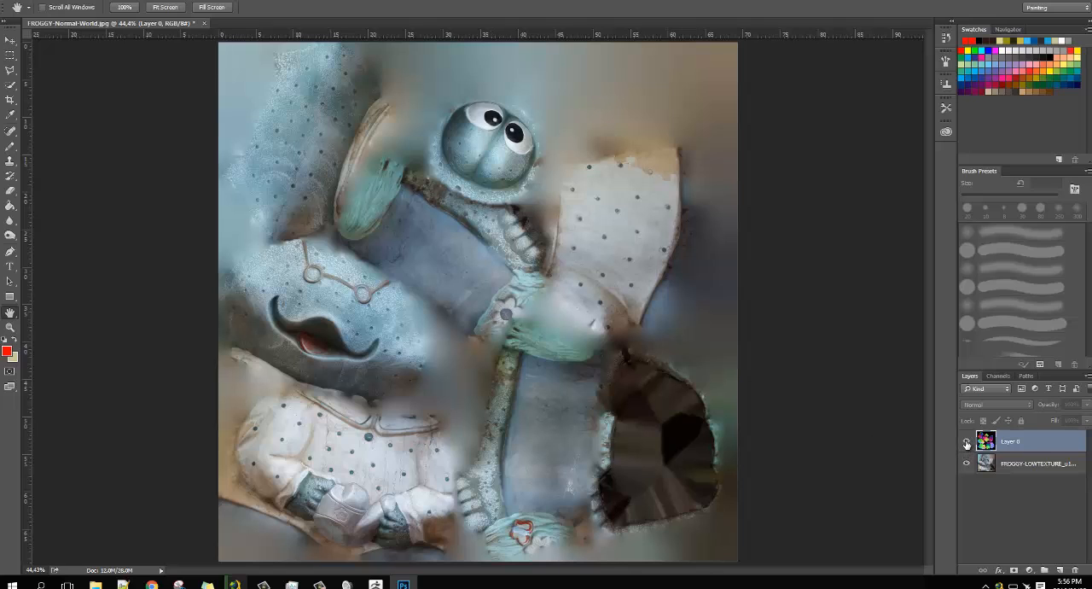
# Try Overlay on the normal map layer, then set its blend mode to Multiply.
pyautogui.click(997, 403)
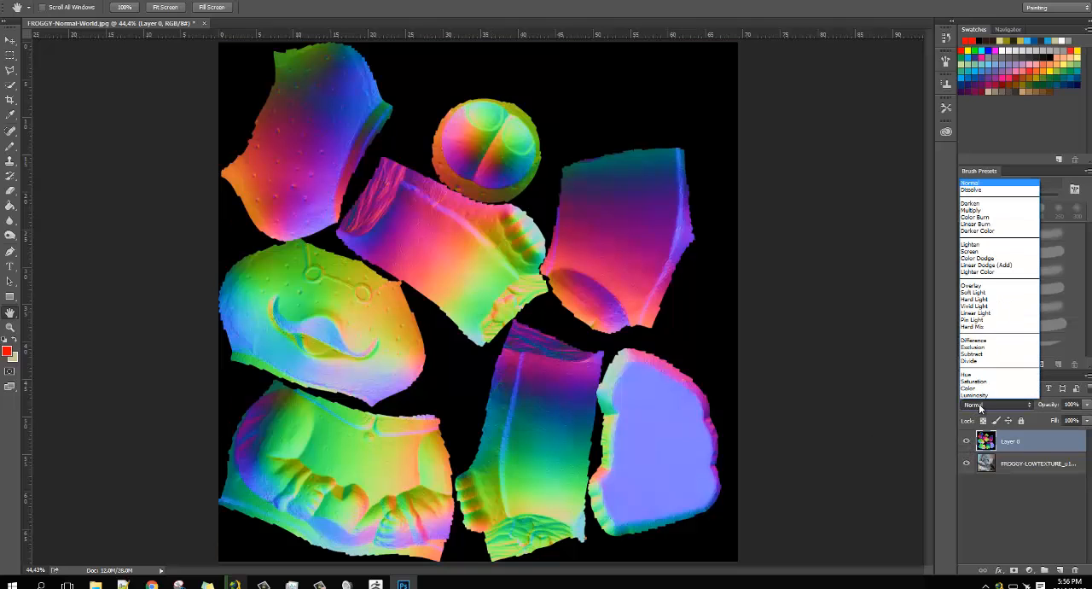
pyautogui.click(971, 286)
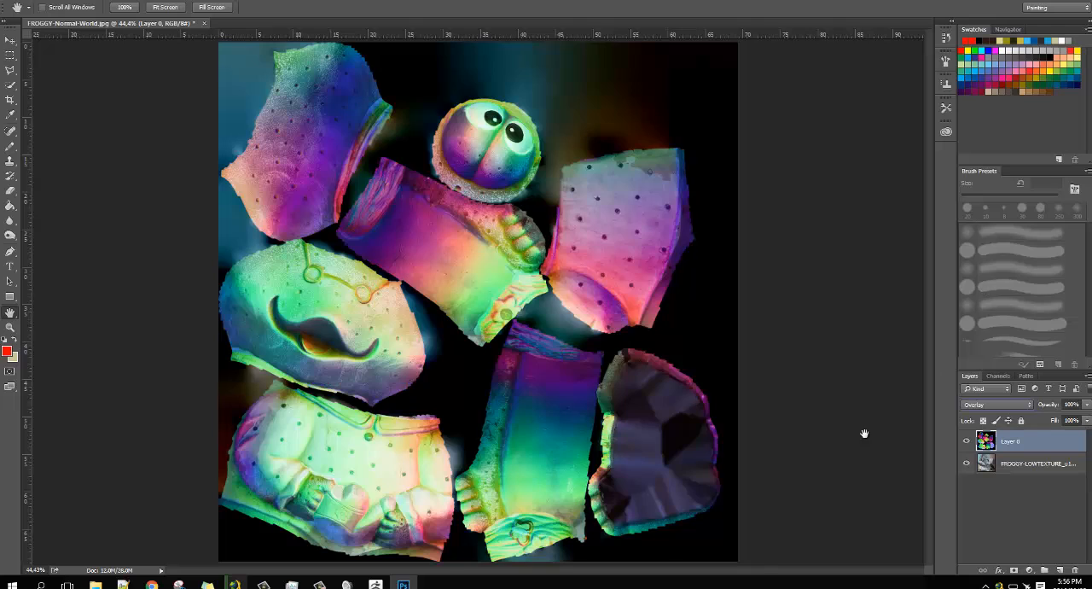
pyautogui.click(997, 404)
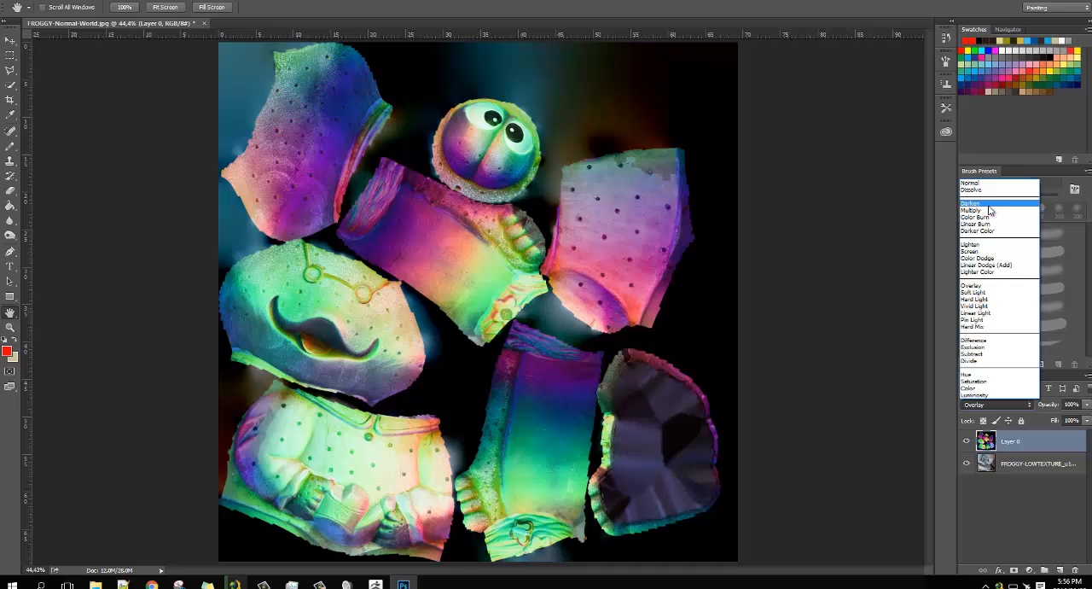
pyautogui.click(976, 212)
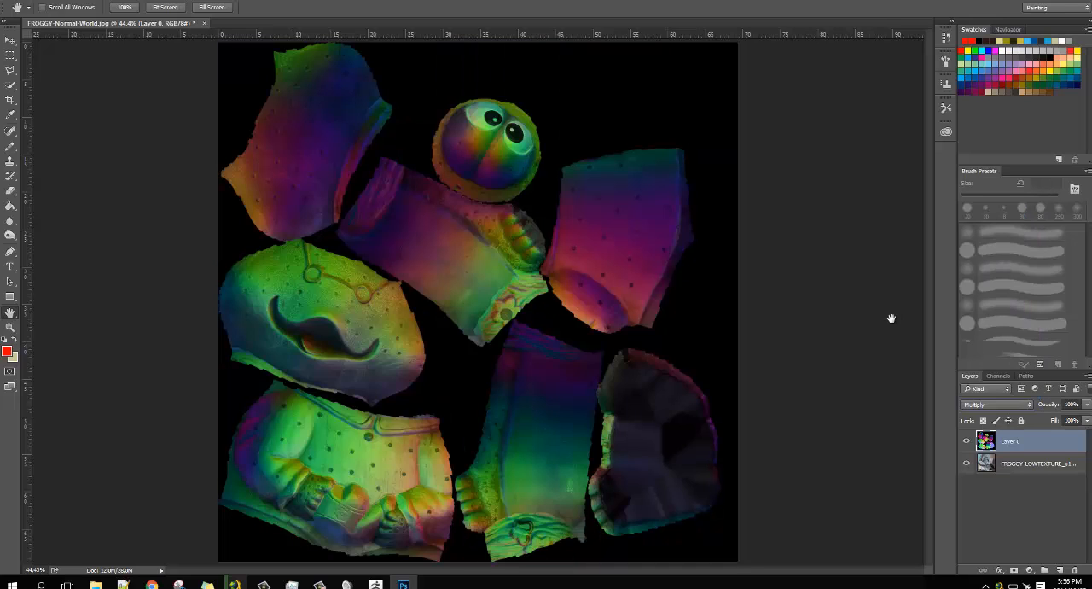
pyautogui.moveTo(688, 311)
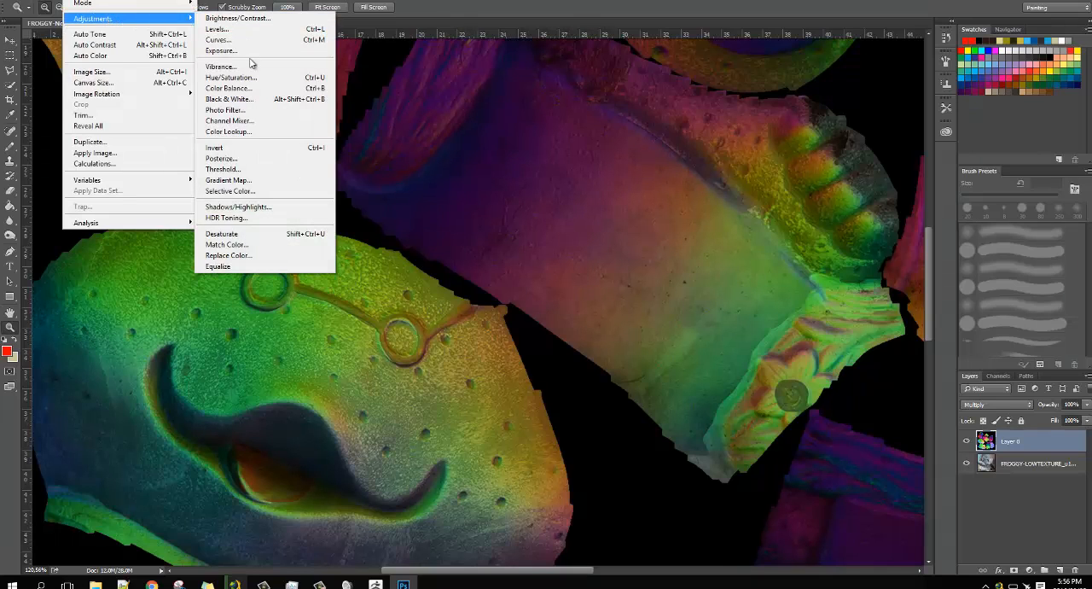
pyautogui.moveTo(248, 103)
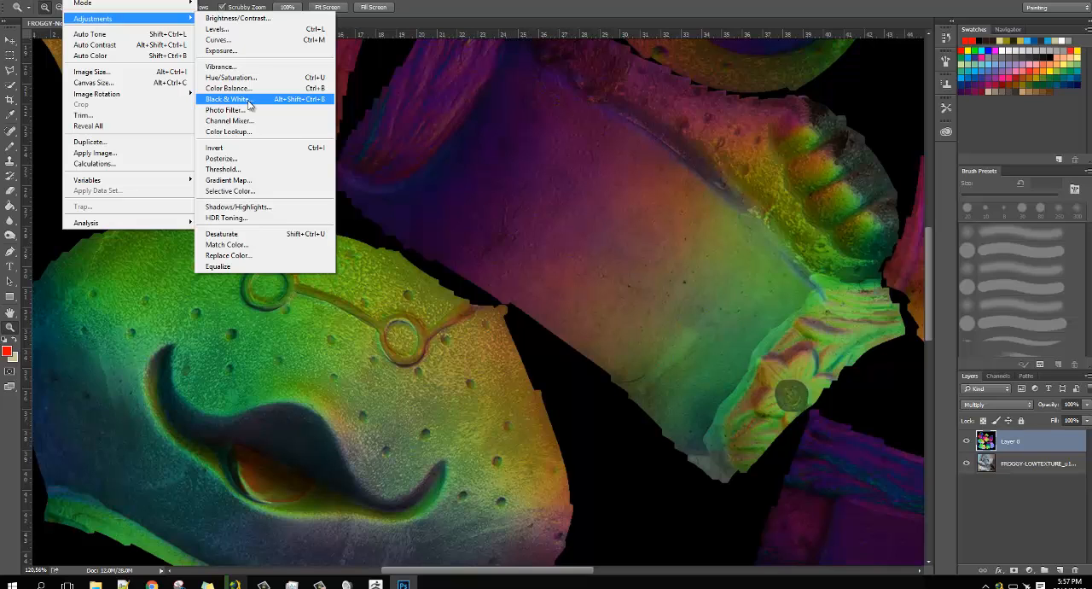
# Add a Black & White adjustment to the multiplied normal map layer.
pyautogui.click(228, 99)
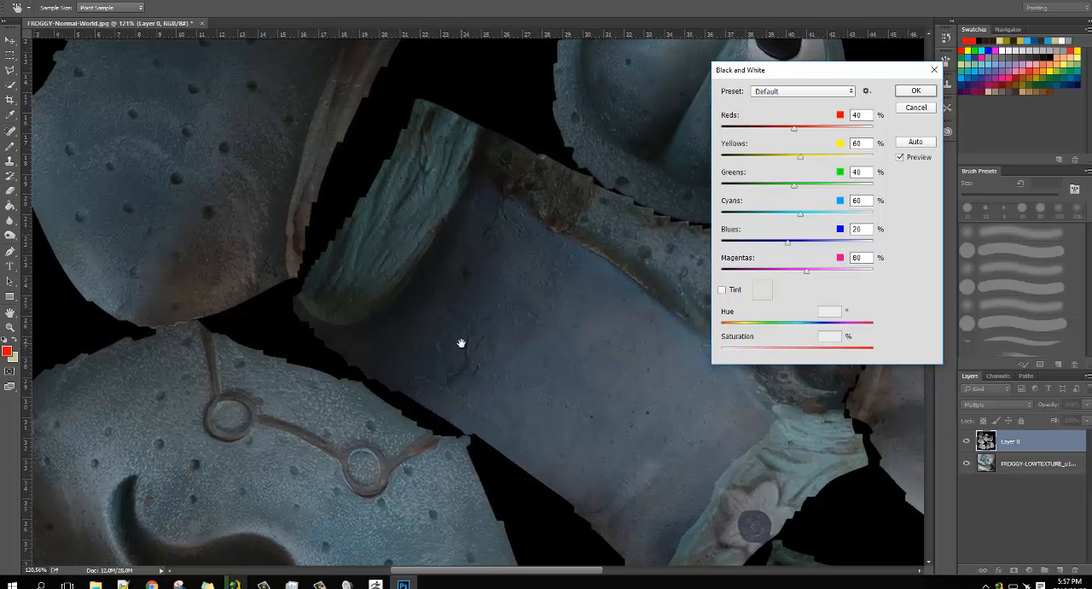
pyautogui.moveTo(526, 266)
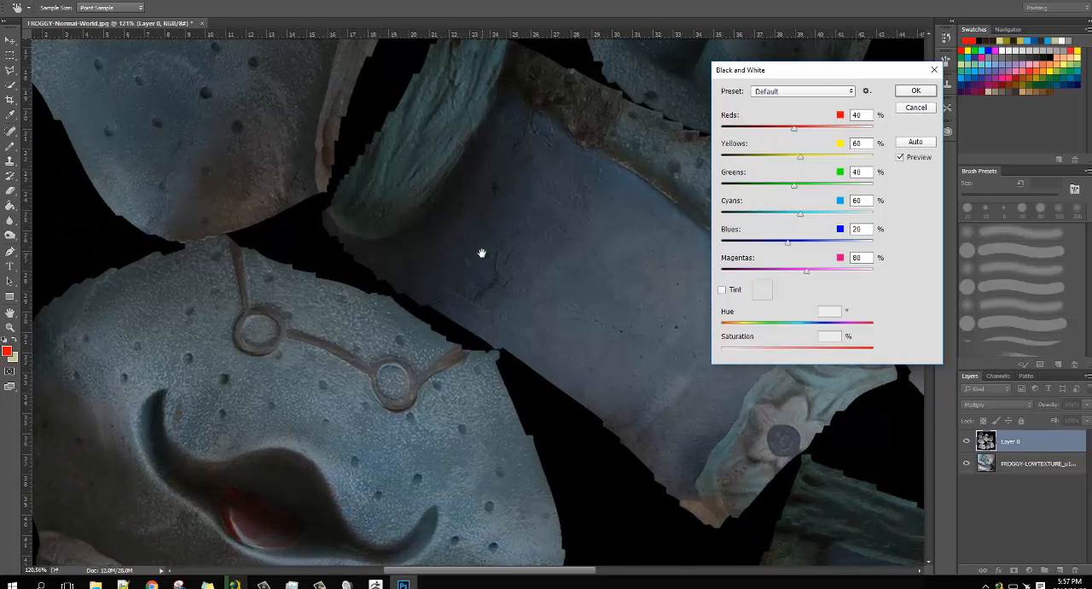
pyautogui.moveTo(767, 143)
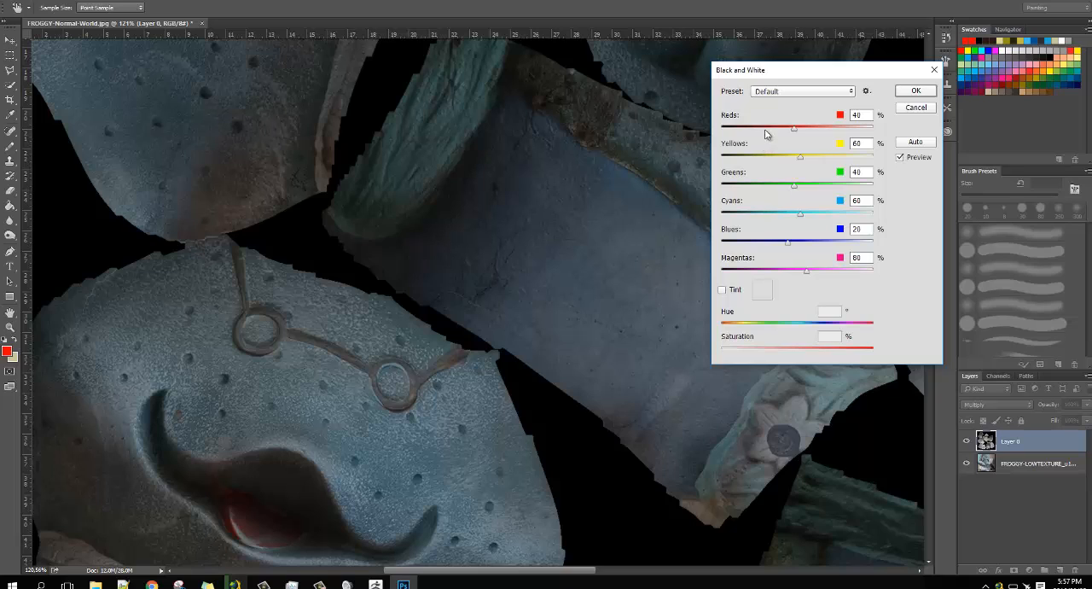
pyautogui.moveTo(799, 143)
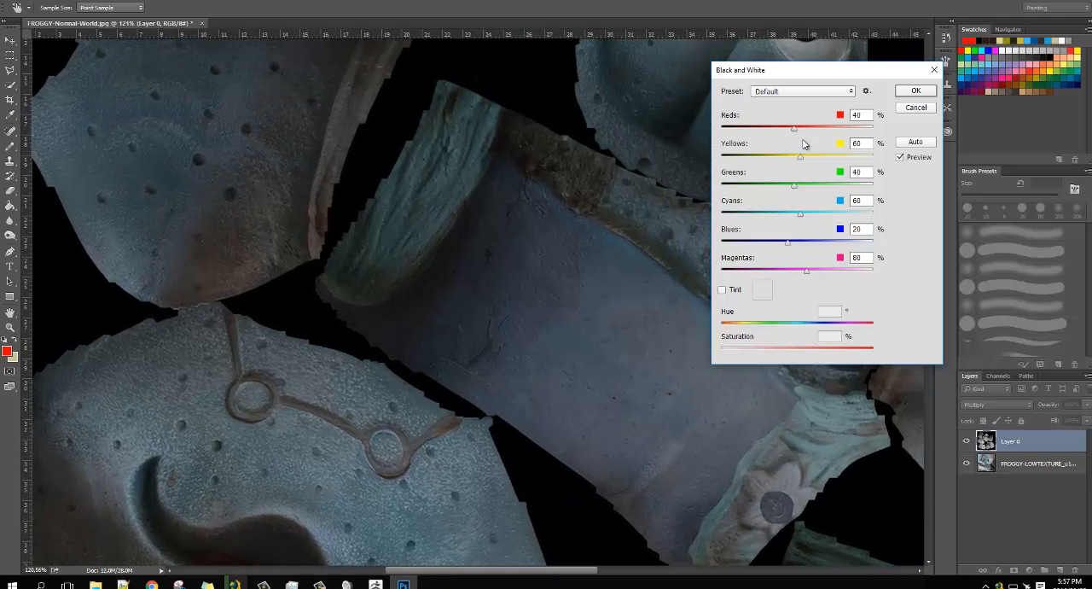
# Raise the Reds, Yellows, Greens and Cyans sliders to brighten the shadowed areas.
pyautogui.moveTo(796, 126); pyautogui.dragTo(816, 126)
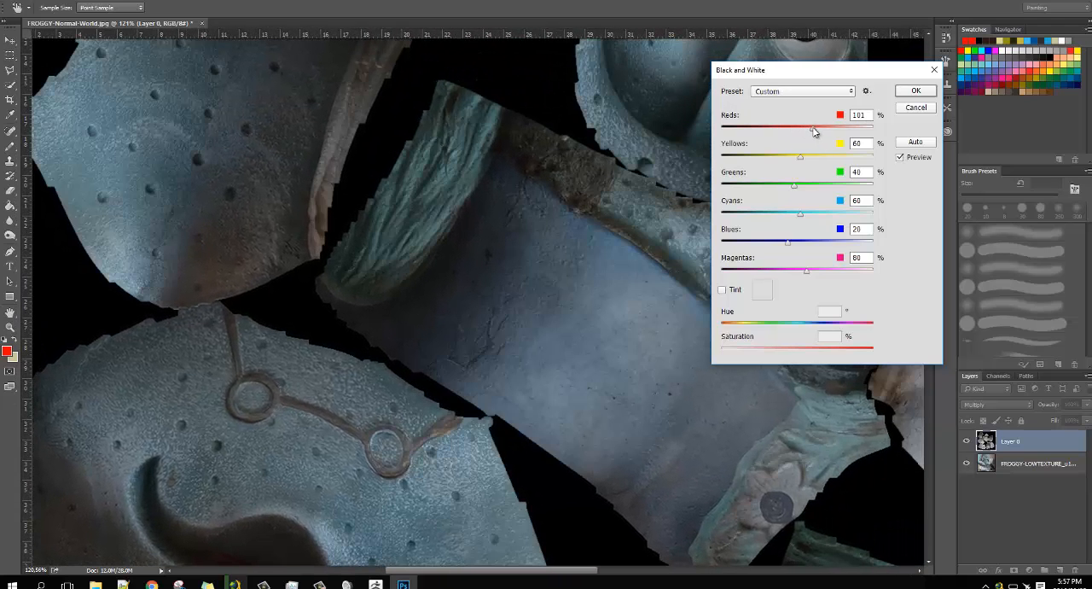
pyautogui.moveTo(813, 130); pyautogui.dragTo(821, 129)
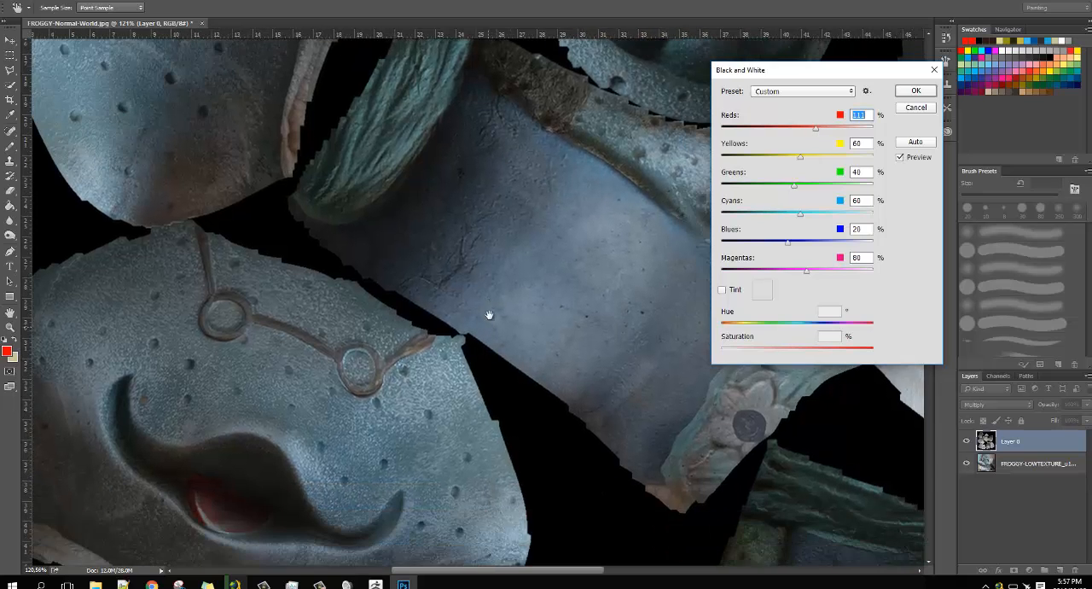
pyautogui.moveTo(800, 157); pyautogui.dragTo(812, 157)
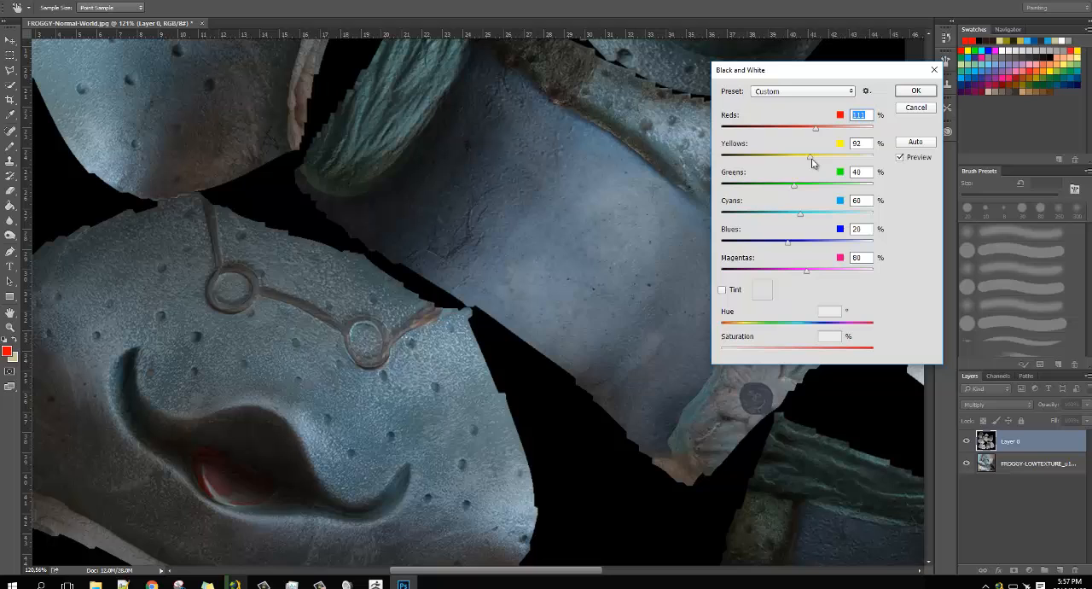
pyautogui.moveTo(809, 155); pyautogui.dragTo(833, 155)
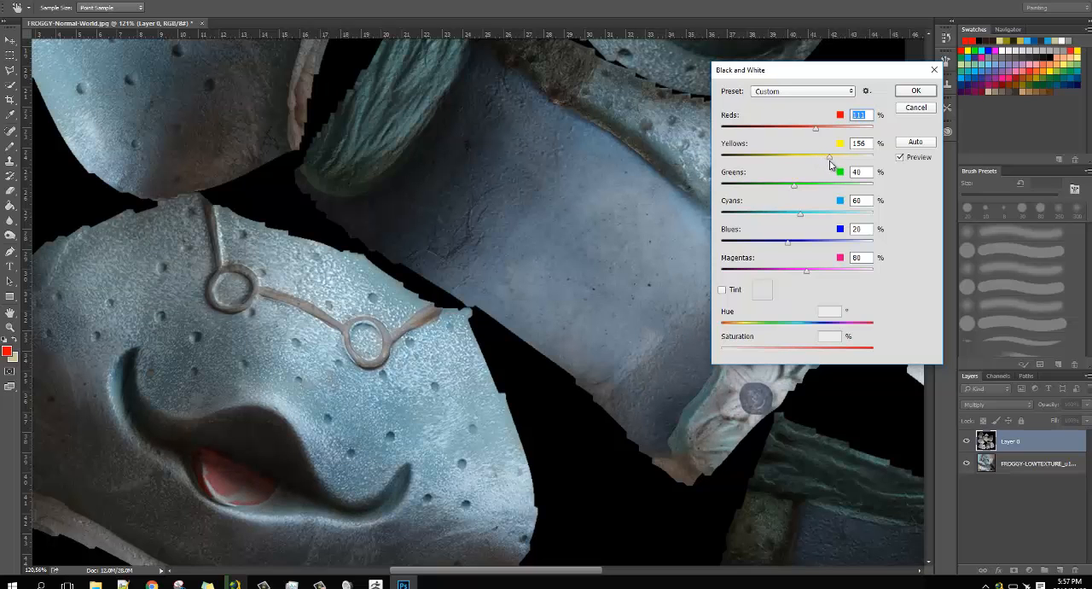
pyautogui.moveTo(830, 152); pyautogui.dragTo(835, 152)
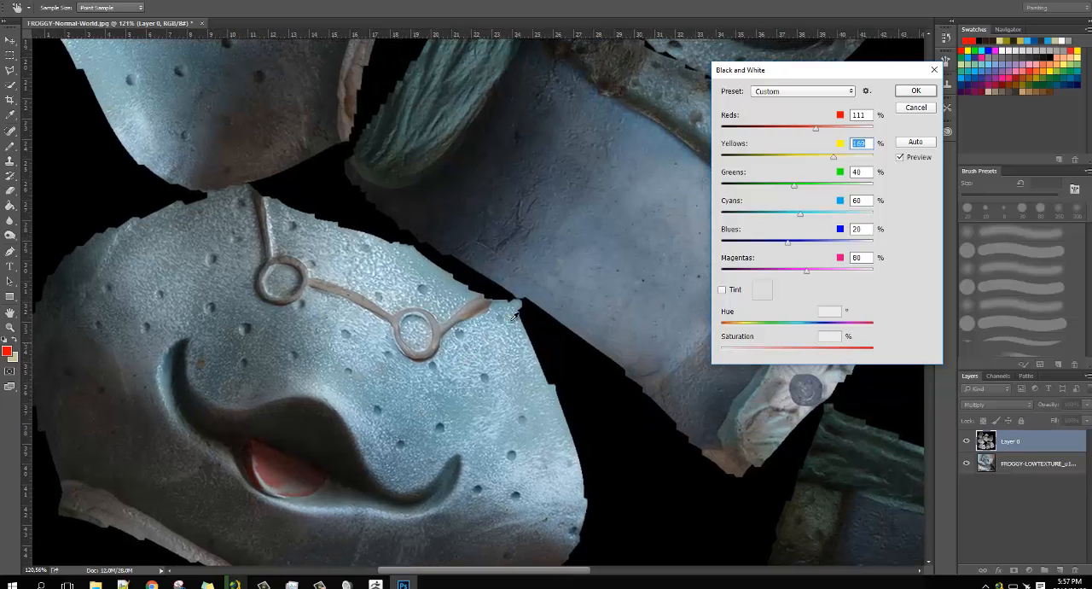
pyautogui.moveTo(833, 157); pyautogui.dragTo(826, 157)
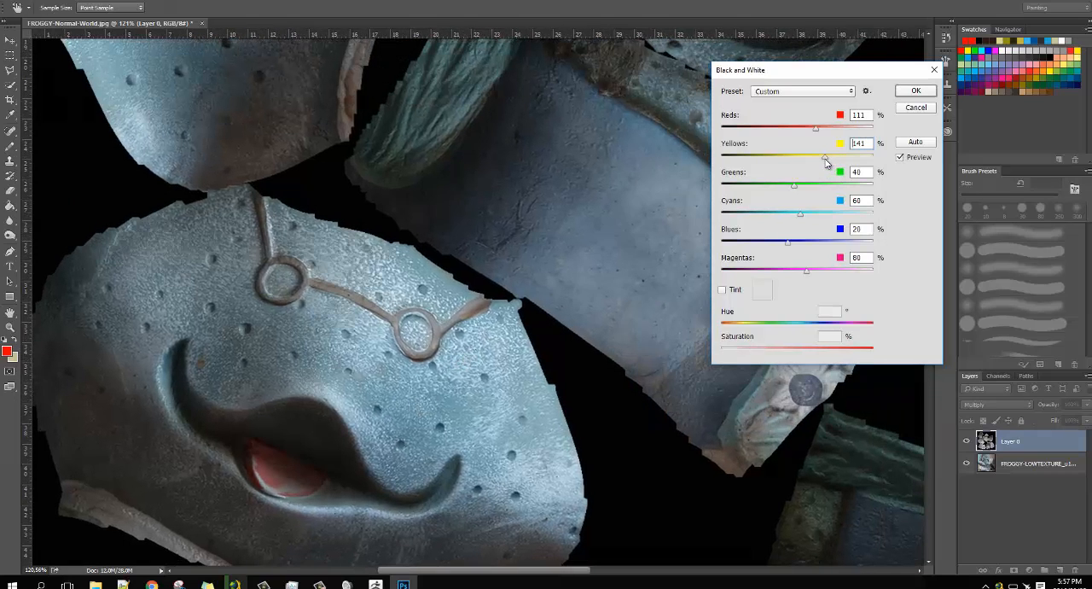
pyautogui.moveTo(826, 157); pyautogui.dragTo(837, 157)
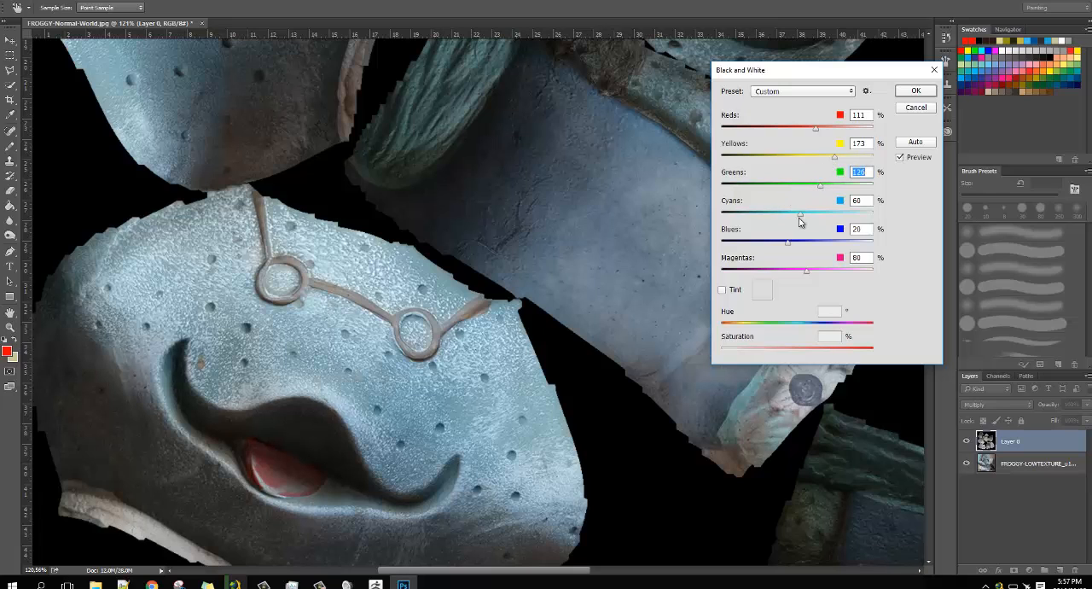
pyautogui.moveTo(799, 213); pyautogui.dragTo(837, 213)
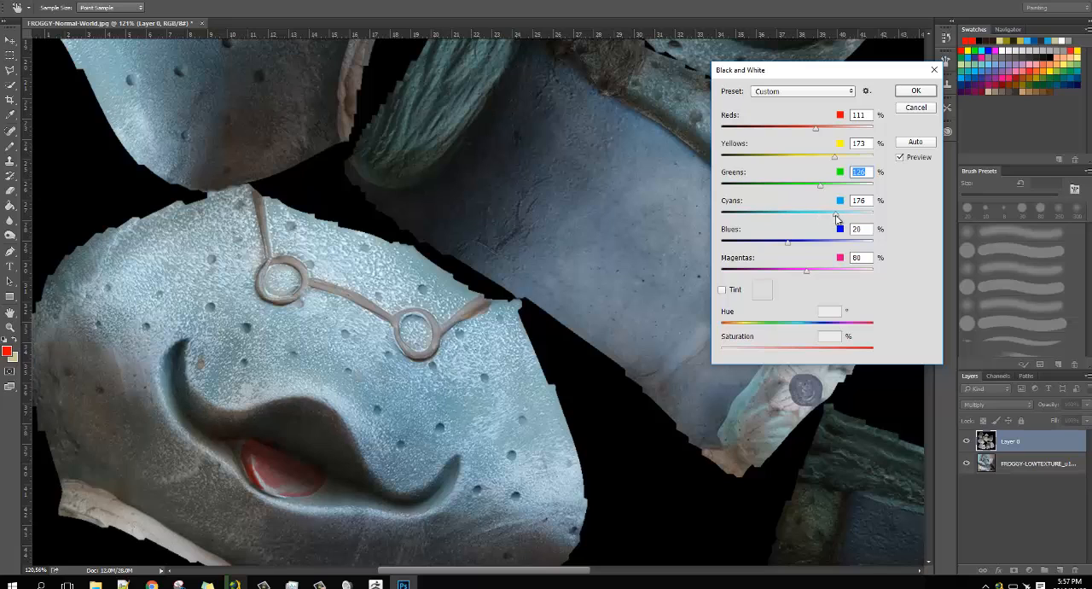
pyautogui.moveTo(834, 213); pyautogui.dragTo(845, 214)
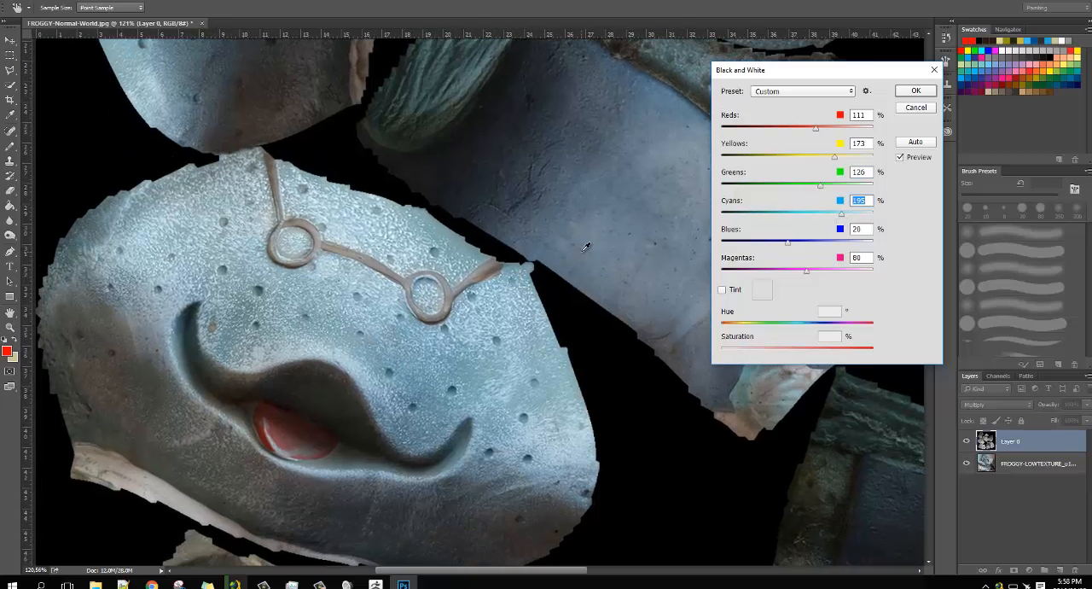
# Raise the Blues and Magentas sliders to brighten those tones in the mix.
pyautogui.moveTo(787, 243); pyautogui.dragTo(799, 242)
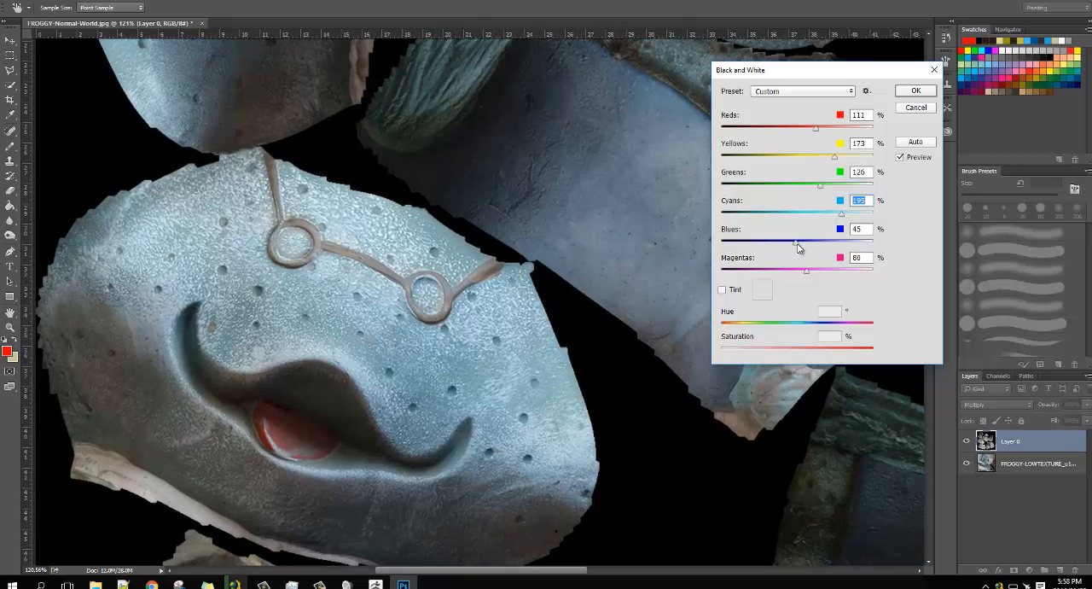
pyautogui.moveTo(805, 239); pyautogui.dragTo(835, 239)
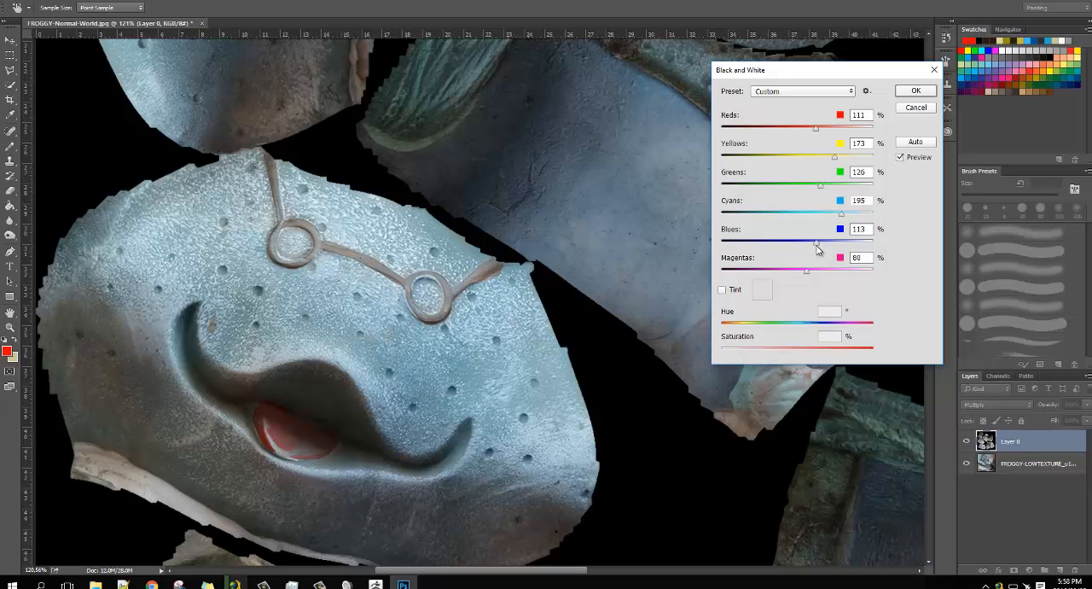
pyautogui.moveTo(830, 270); pyautogui.dragTo(843, 269)
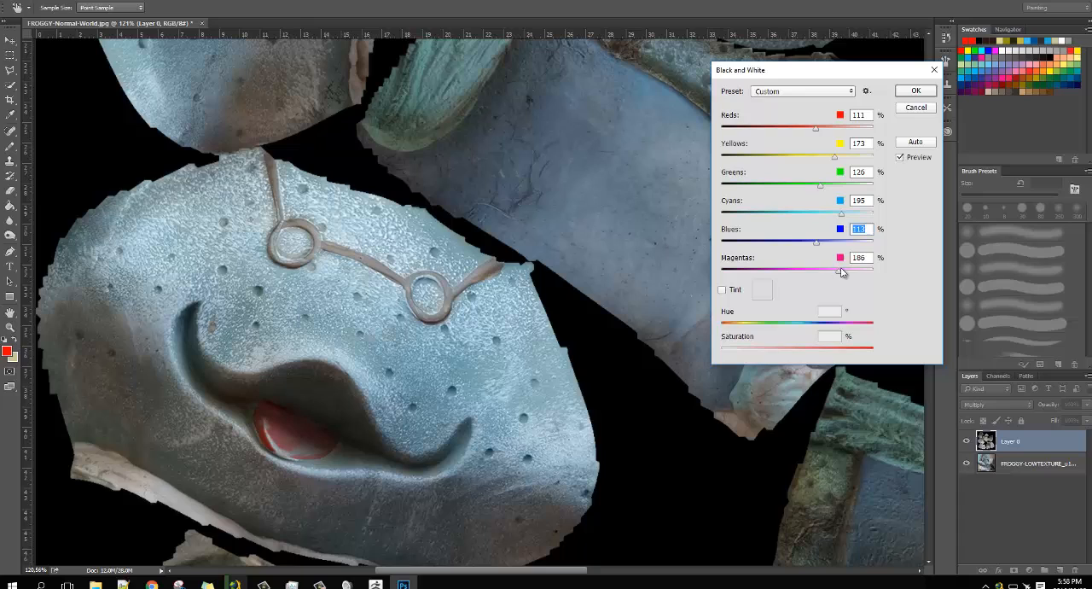
pyautogui.moveTo(834, 270); pyautogui.dragTo(862, 269)
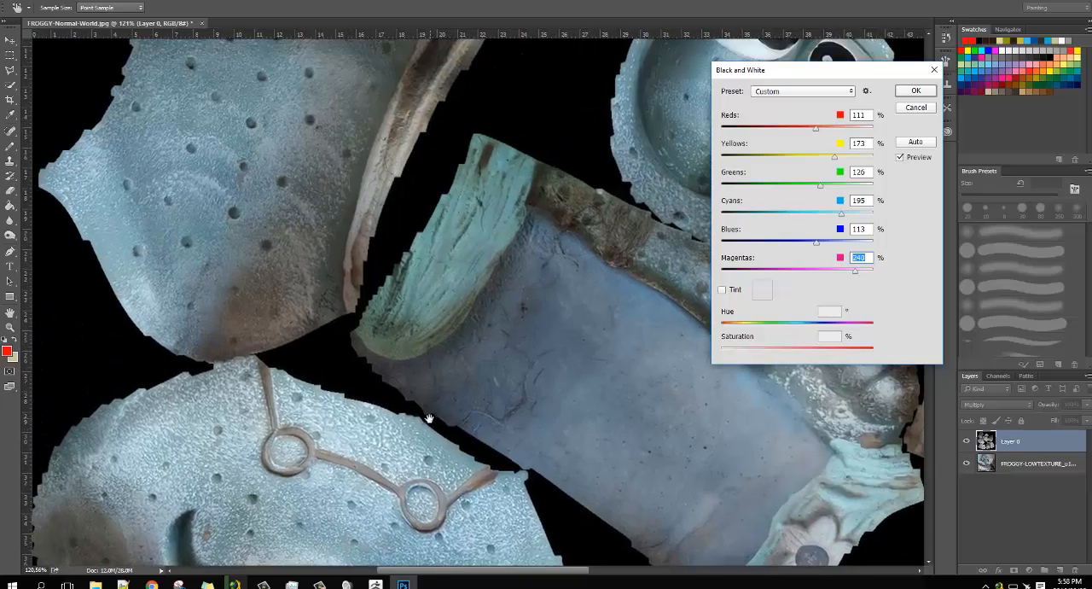
# Inspect the eye area and other pieces, fine-tuning Blues to soften remaining shadows.
pyautogui.moveTo(430, 418); pyautogui.dragTo(440, 393)
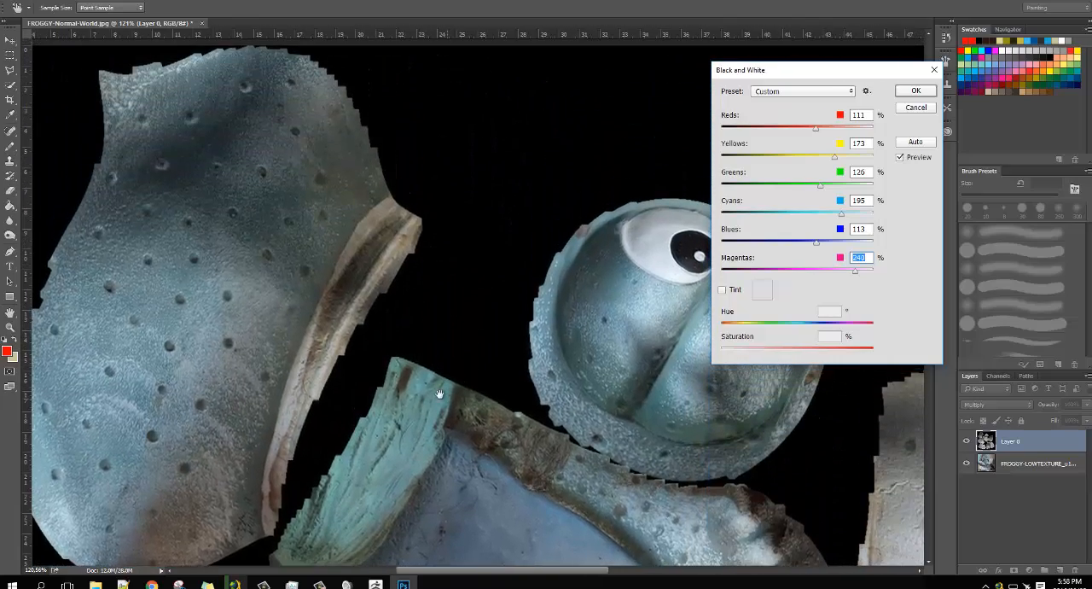
pyautogui.moveTo(440, 392); pyautogui.dragTo(464, 290)
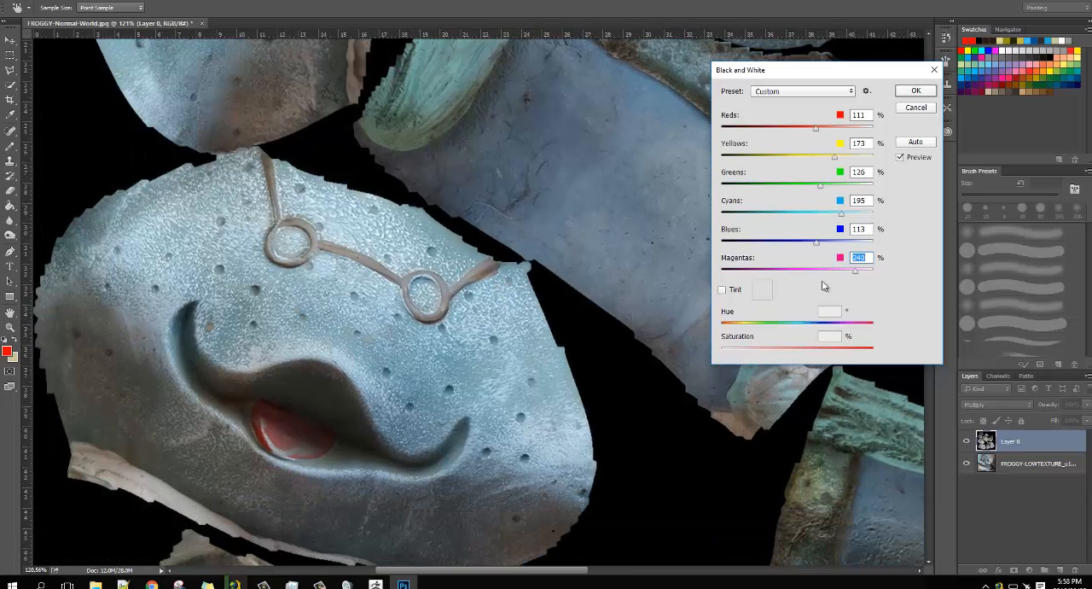
pyautogui.moveTo(840, 243); pyautogui.dragTo(845, 242)
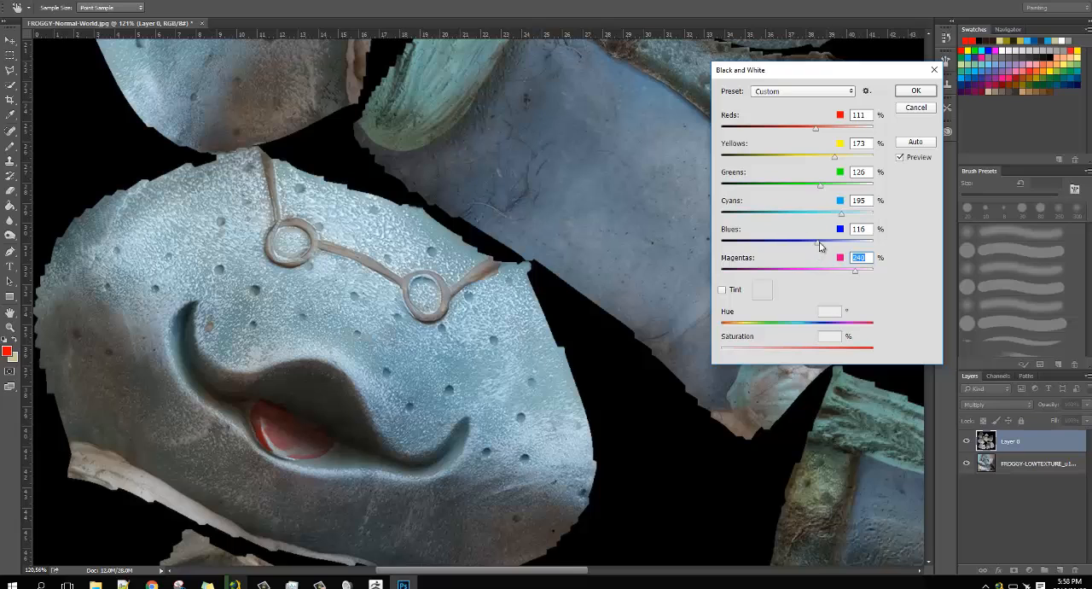
pyautogui.moveTo(835, 239); pyautogui.dragTo(840, 239)
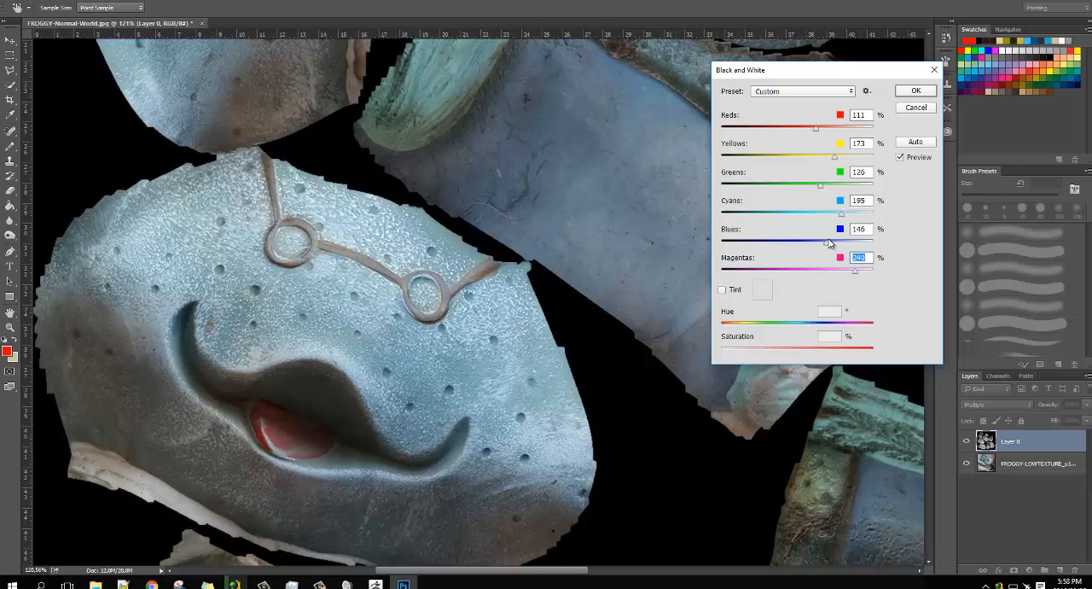
pyautogui.moveTo(834, 242); pyautogui.dragTo(853, 243)
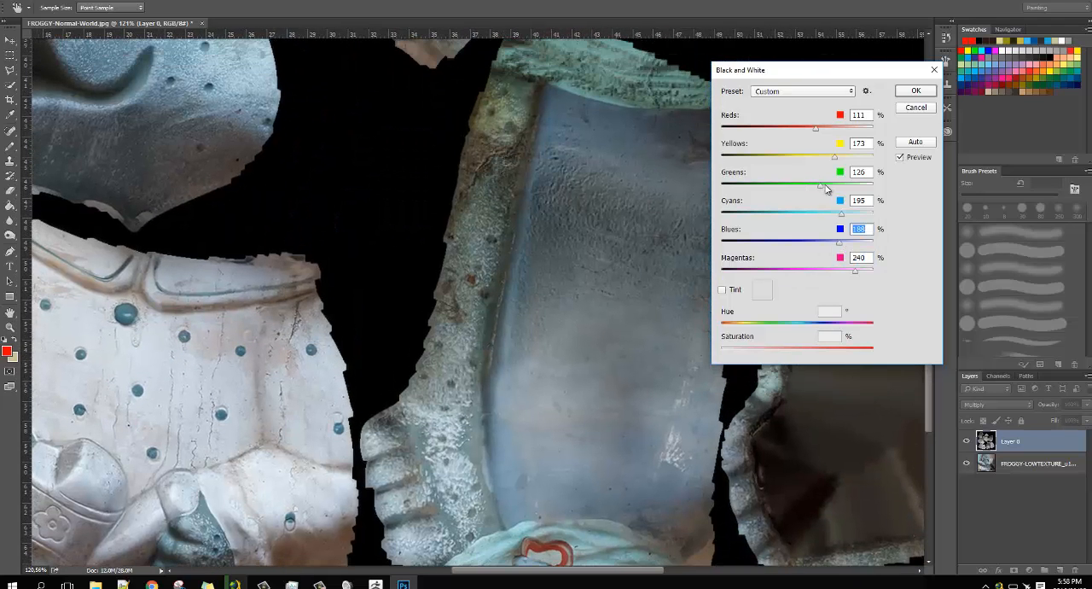
pyautogui.moveTo(849, 155); pyautogui.dragTo(830, 156)
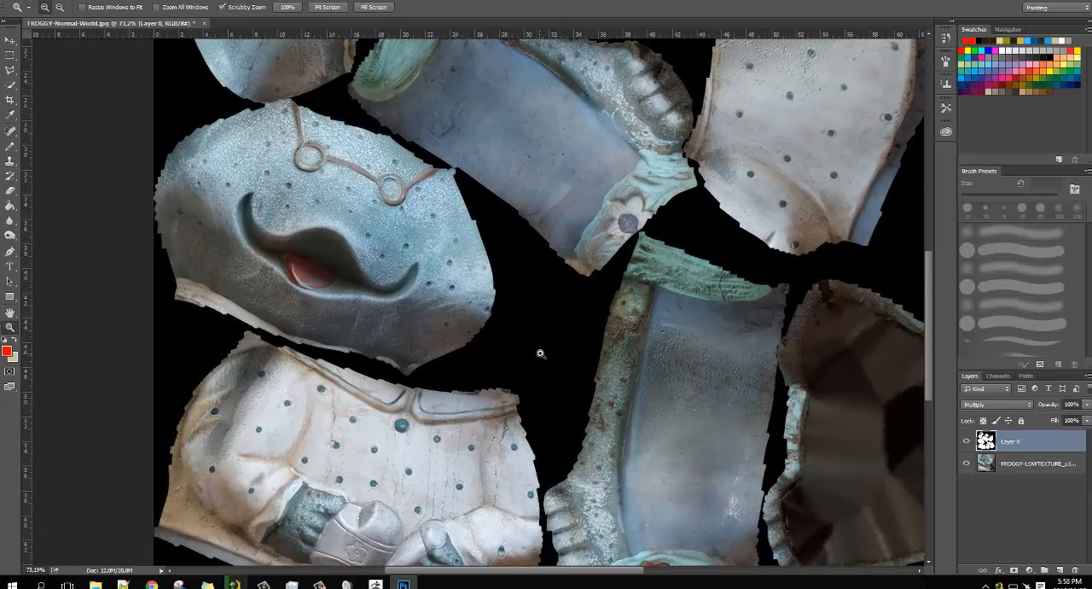
# Confirm the Black and White adjustment so the gaps between UV islands get filled with smeared colour.
pyautogui.click(966, 443)
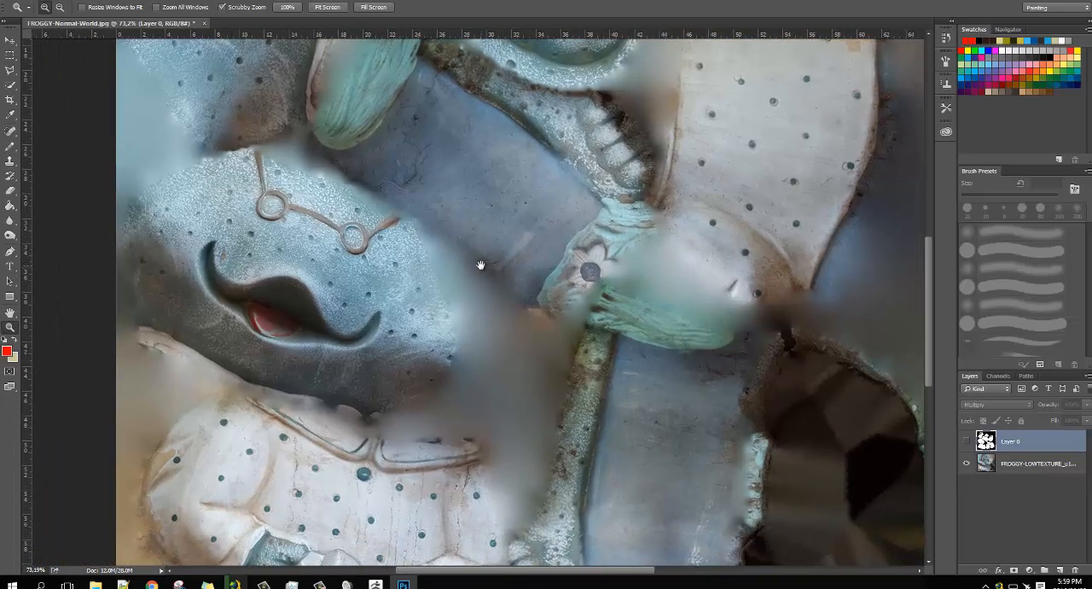
pyautogui.moveTo(470, 254)
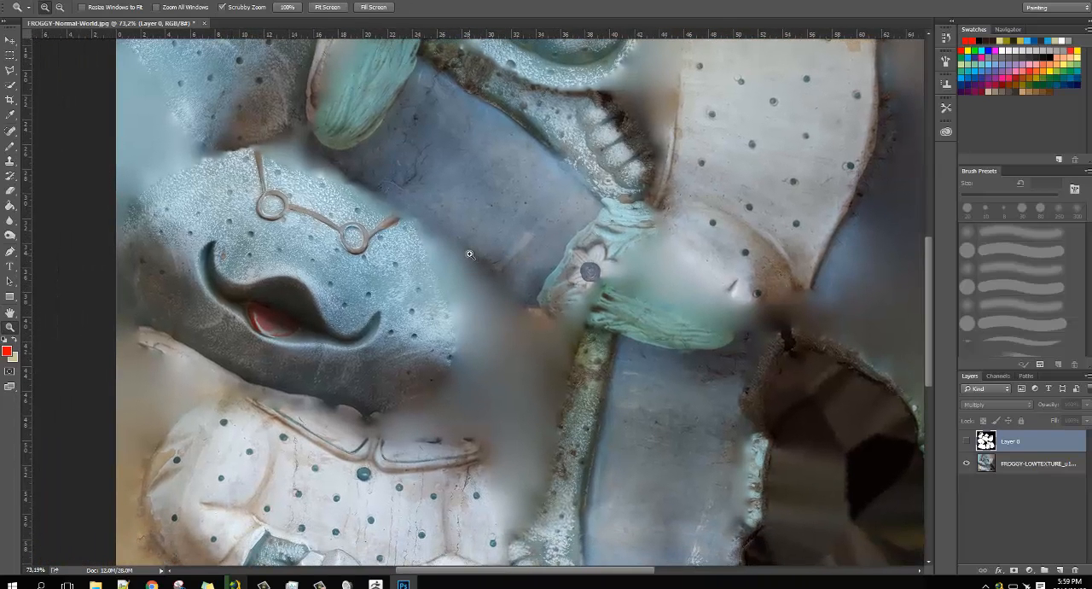